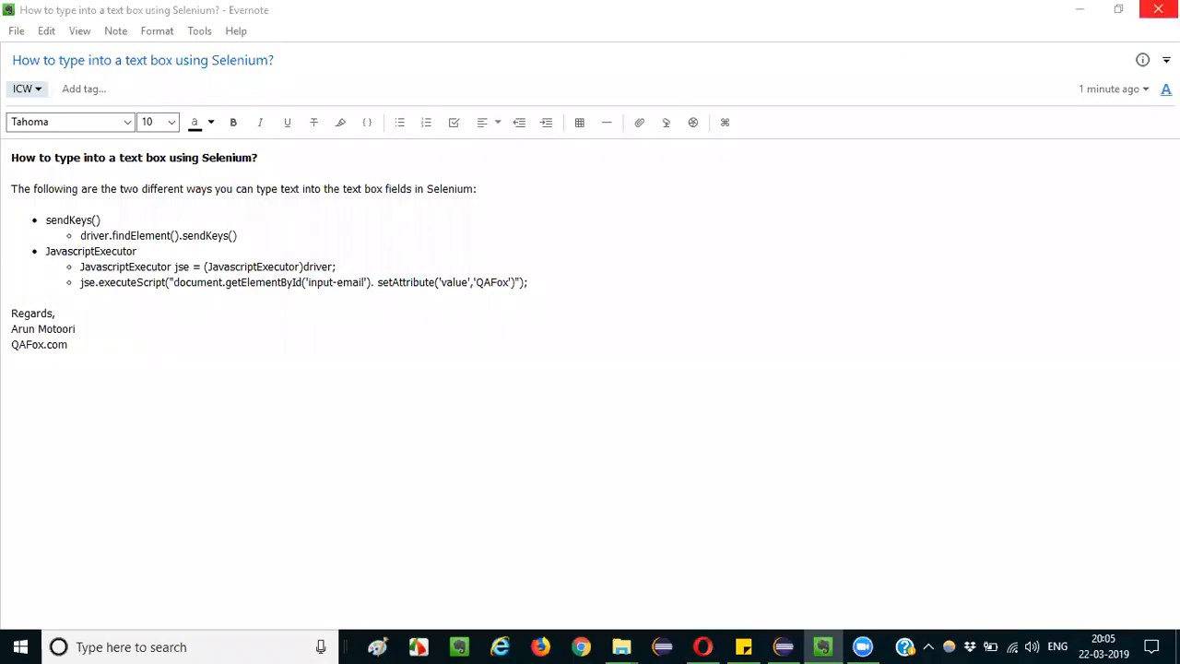
Bold the sendKeys() bullet heading in the Evernote note.
{"action": "left_click", "coordinate": [144, 59]}
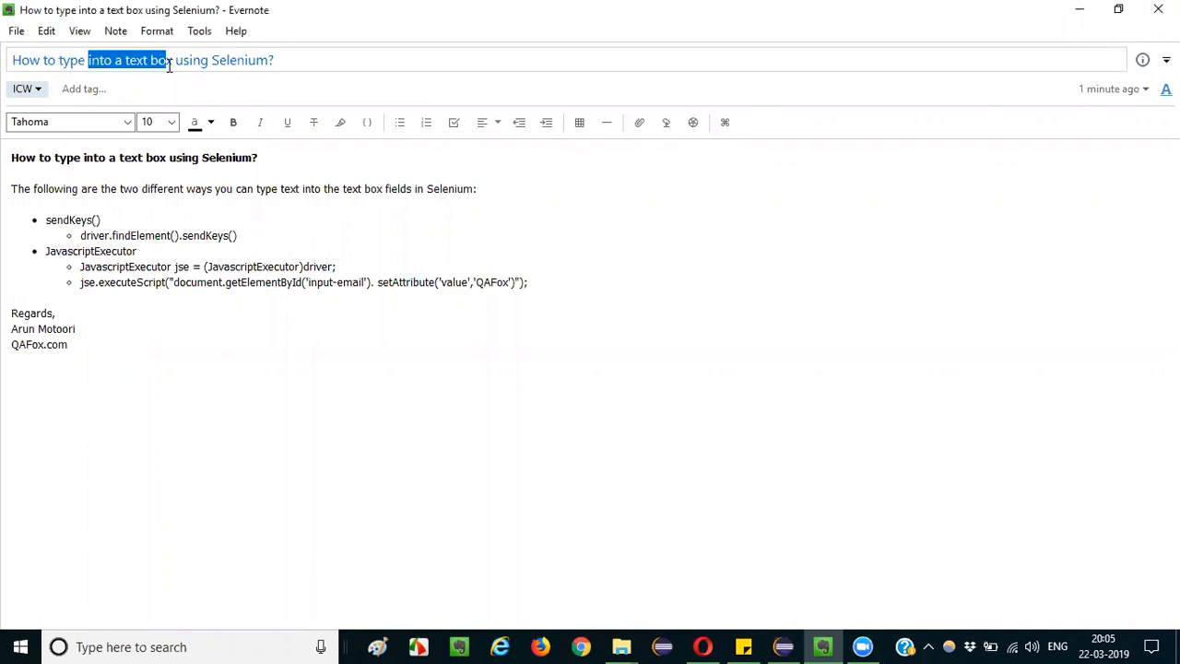
{"action": "left_click", "coordinate": [305, 59]}
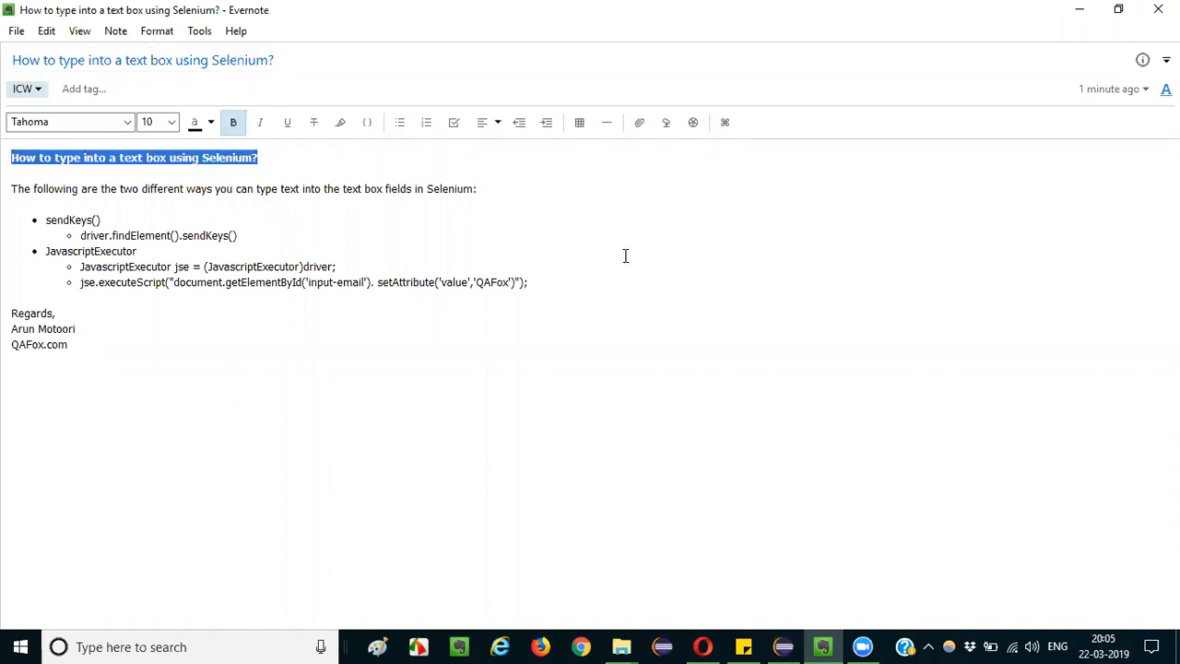
{"action": "mouse_move", "coordinate": [285, 277]}
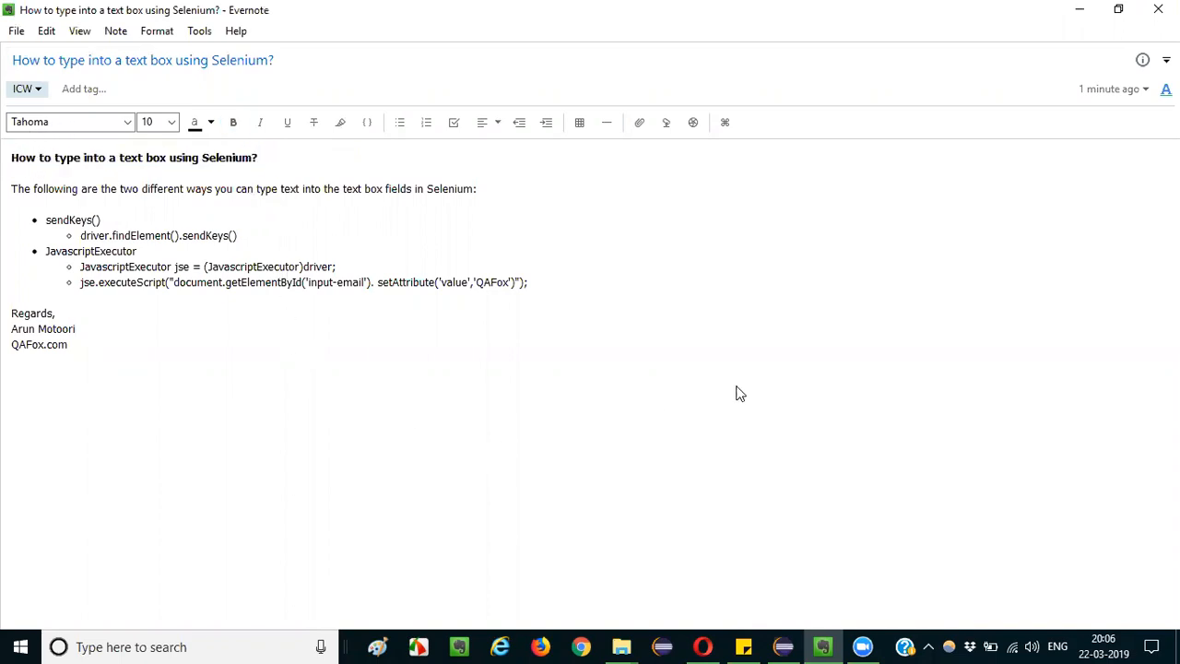
{"action": "double_click", "coordinate": [56, 220]}
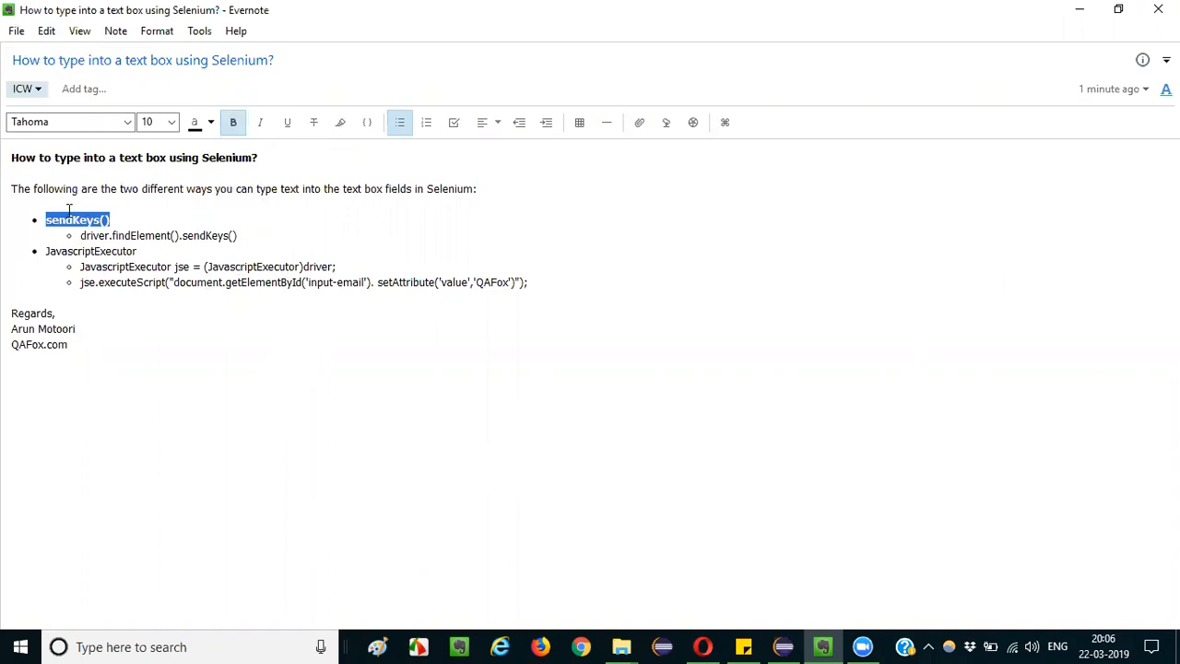
{"action": "mouse_move", "coordinate": [222, 203]}
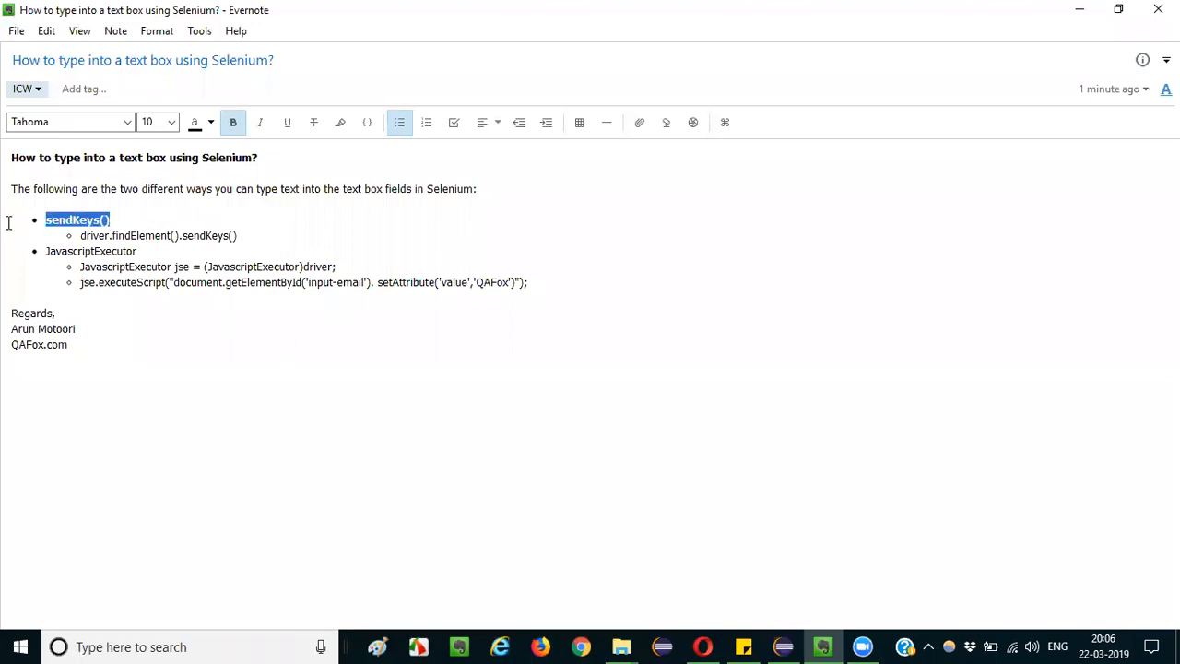
{"action": "mouse_move", "coordinate": [203, 267]}
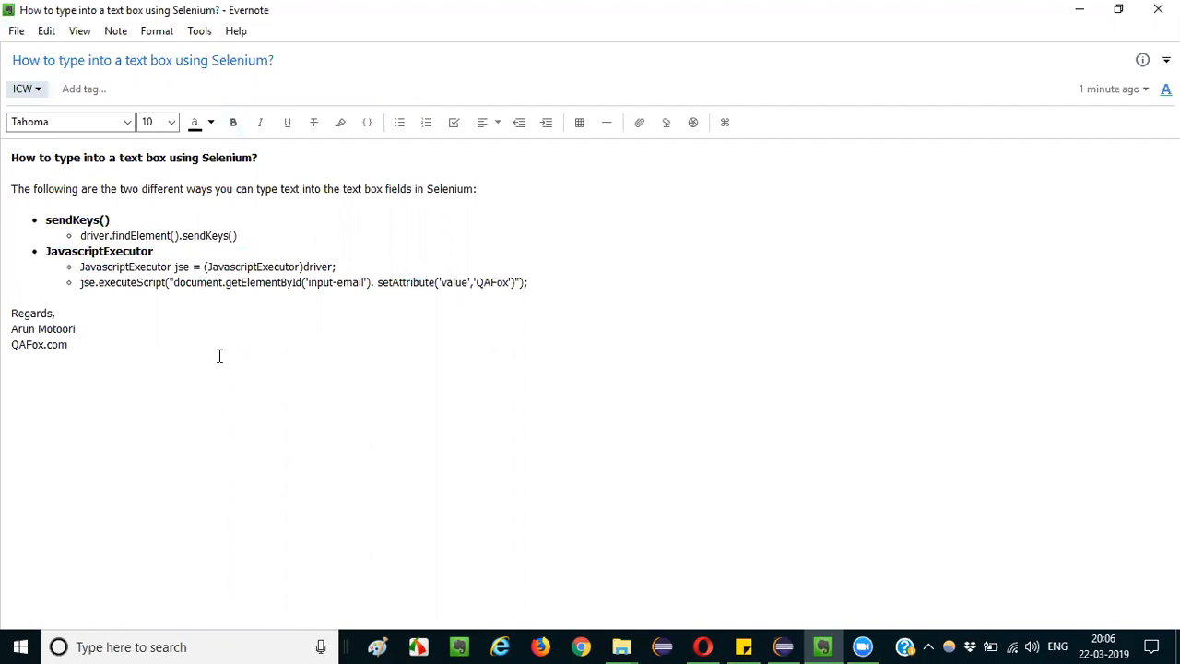
{"action": "mouse_move", "coordinate": [187, 183]}
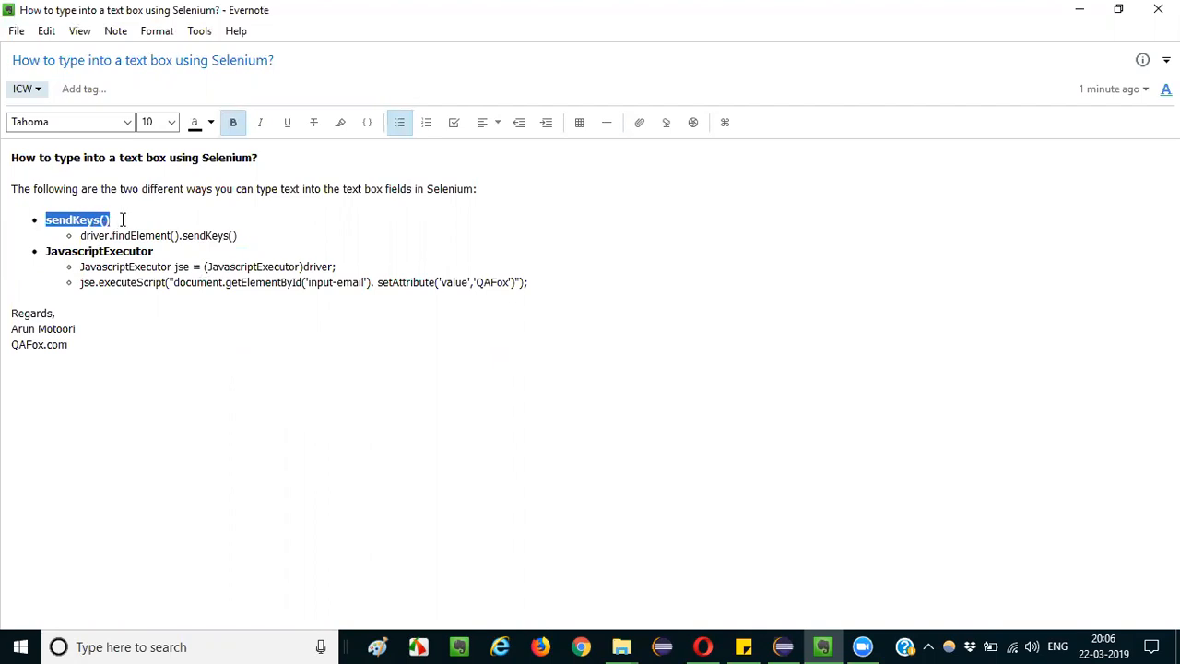
{"action": "double_click", "coordinate": [99, 250]}
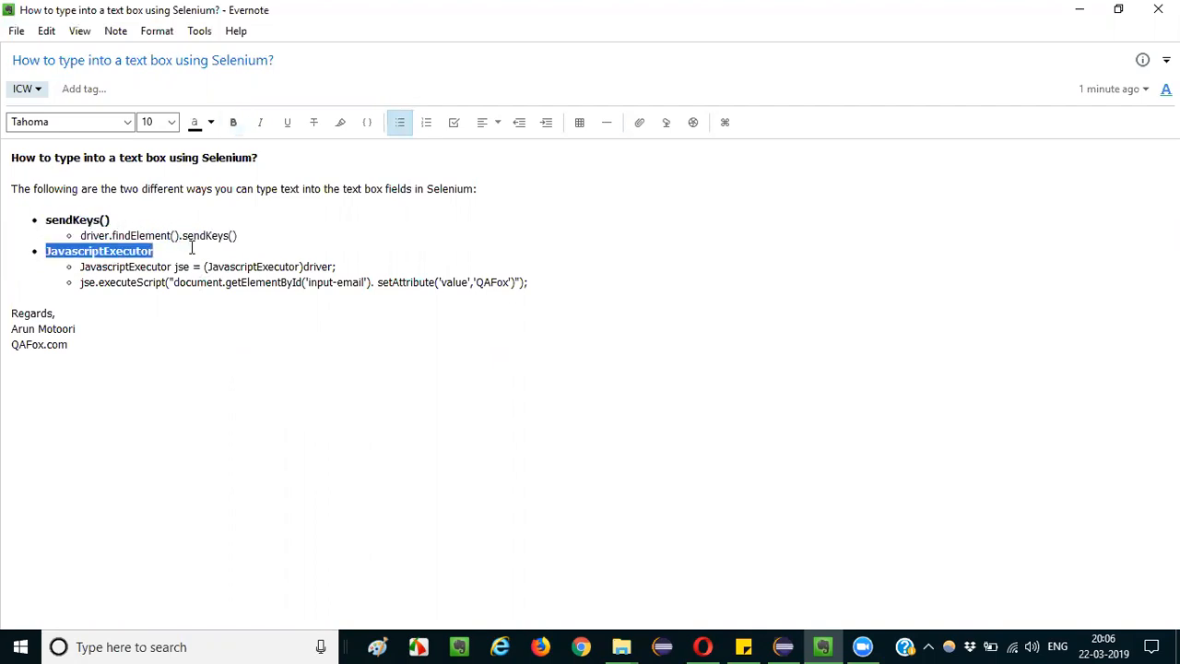
{"action": "left_click", "coordinate": [233, 122]}
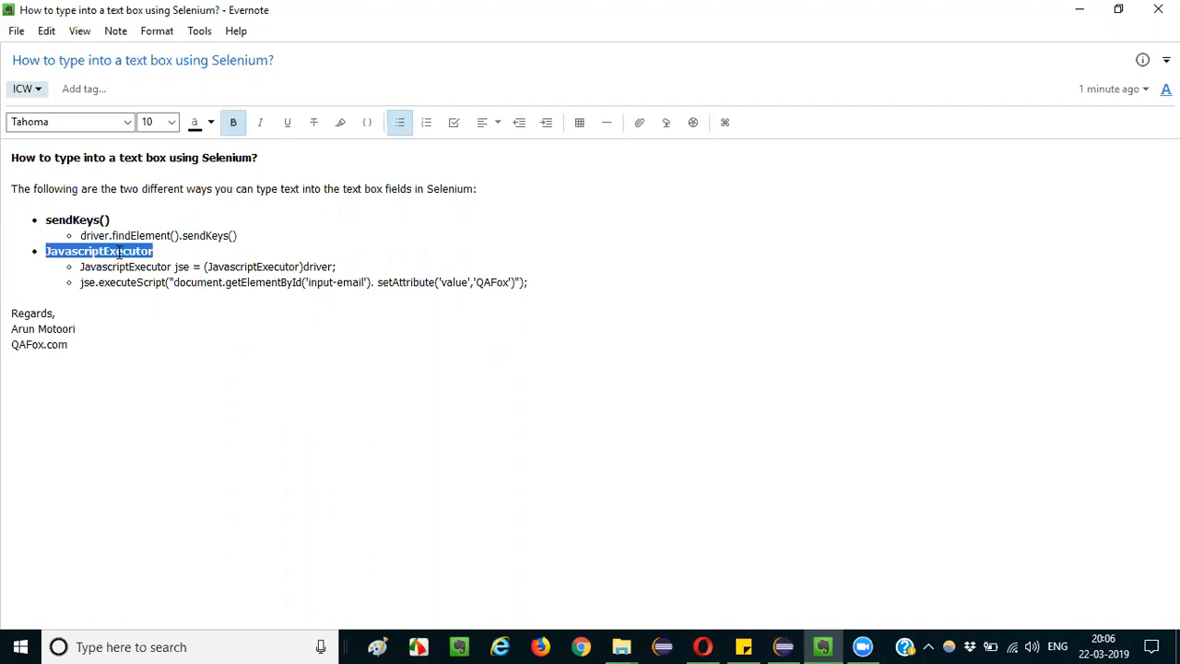
{"action": "left_click", "coordinate": [262, 321]}
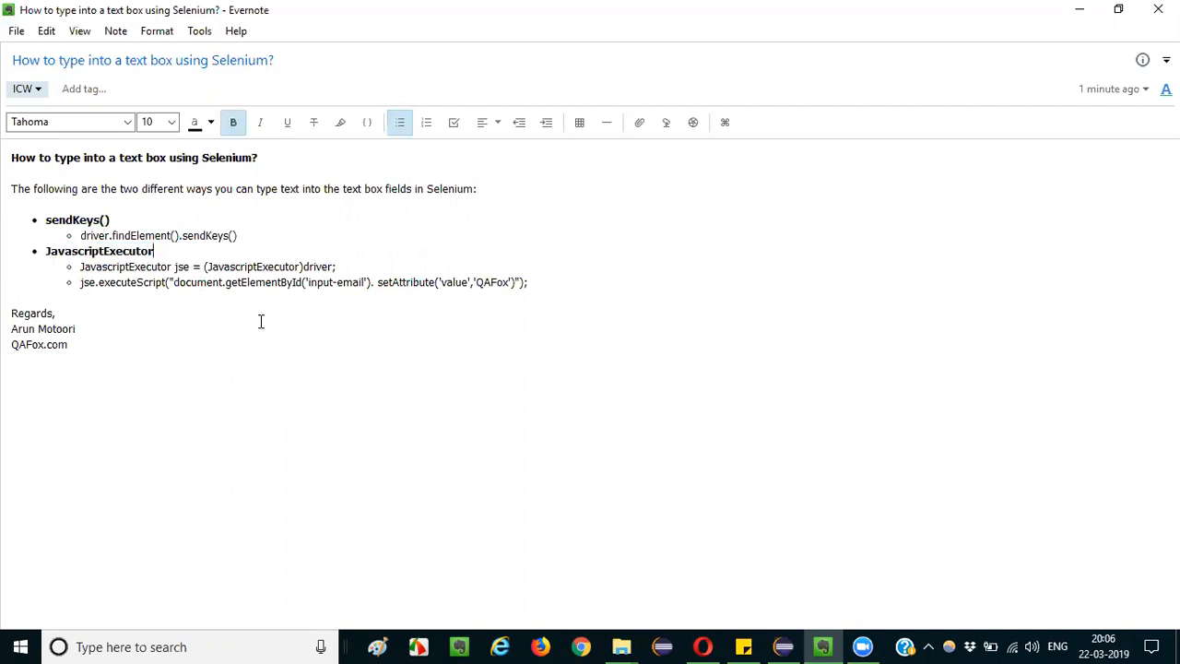
{"action": "double_click", "coordinate": [100, 251]}
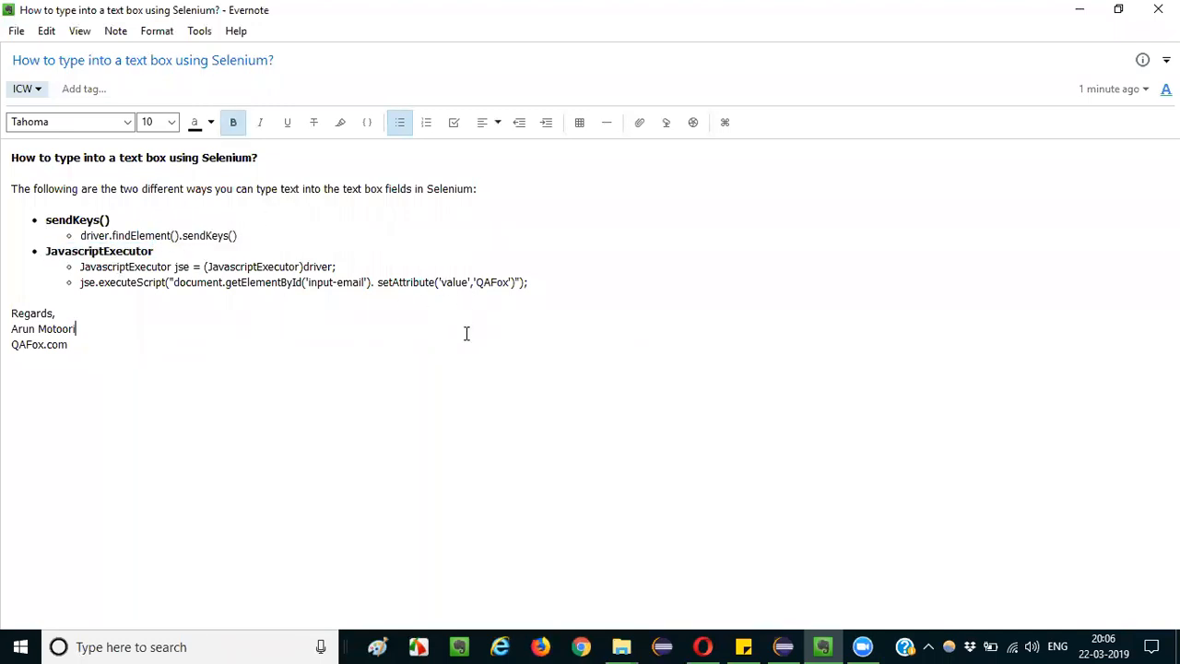
{"action": "double_click", "coordinate": [74, 251]}
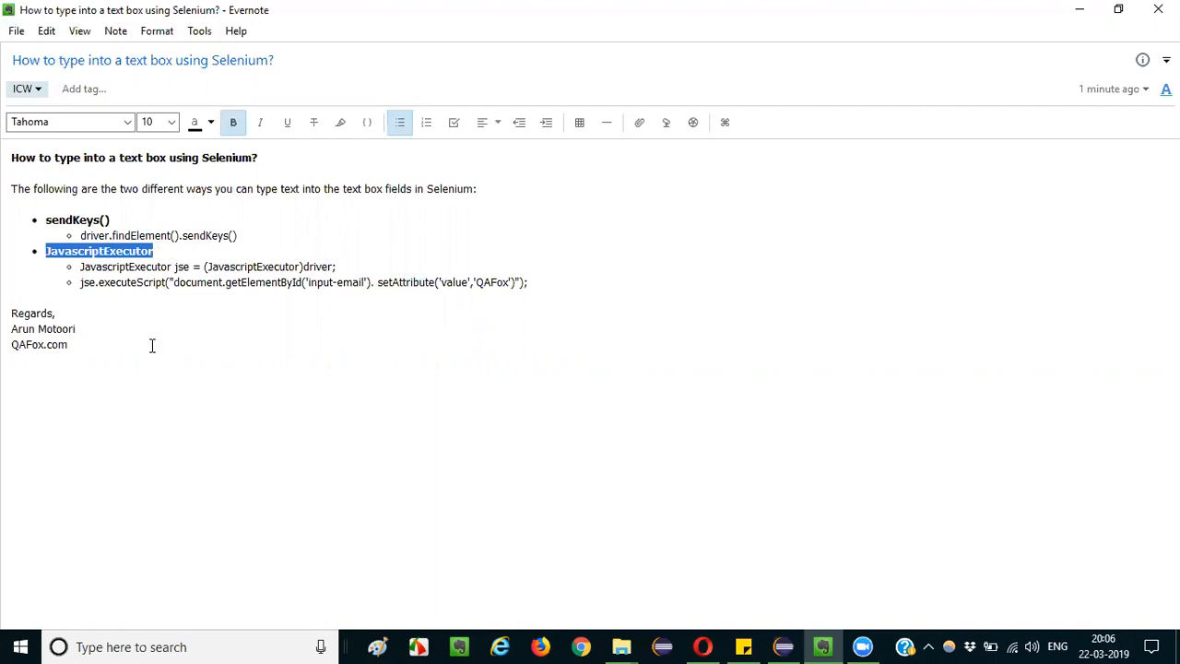
{"action": "double_click", "coordinate": [73, 220]}
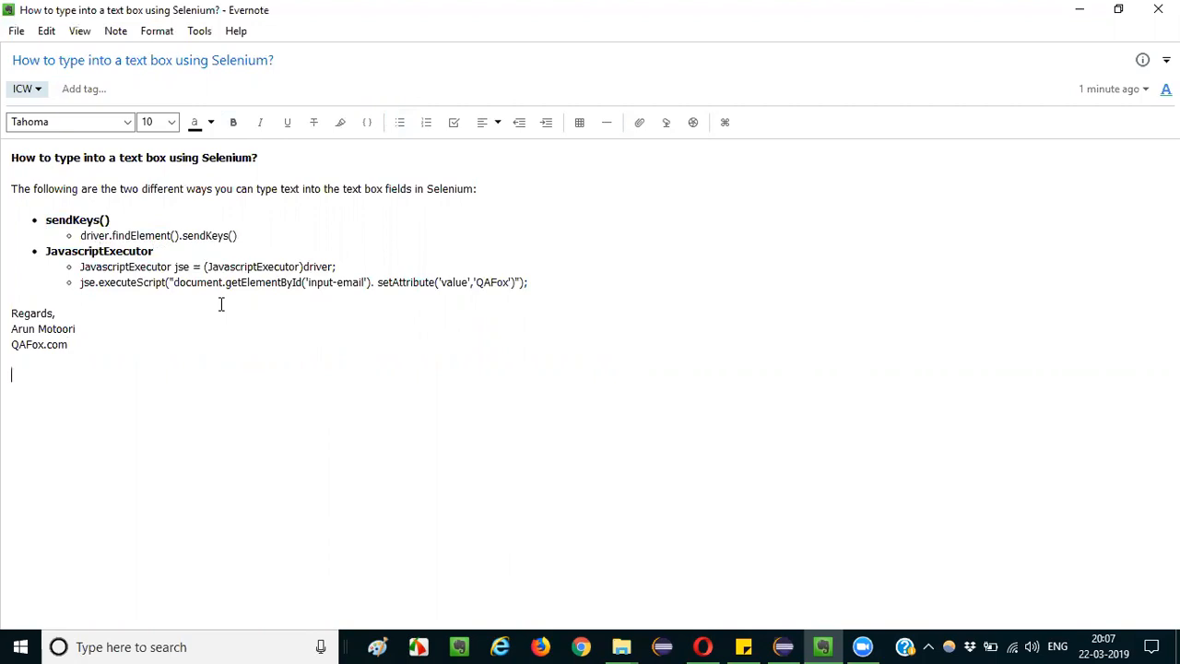
{"action": "mouse_move", "coordinate": [184, 198]}
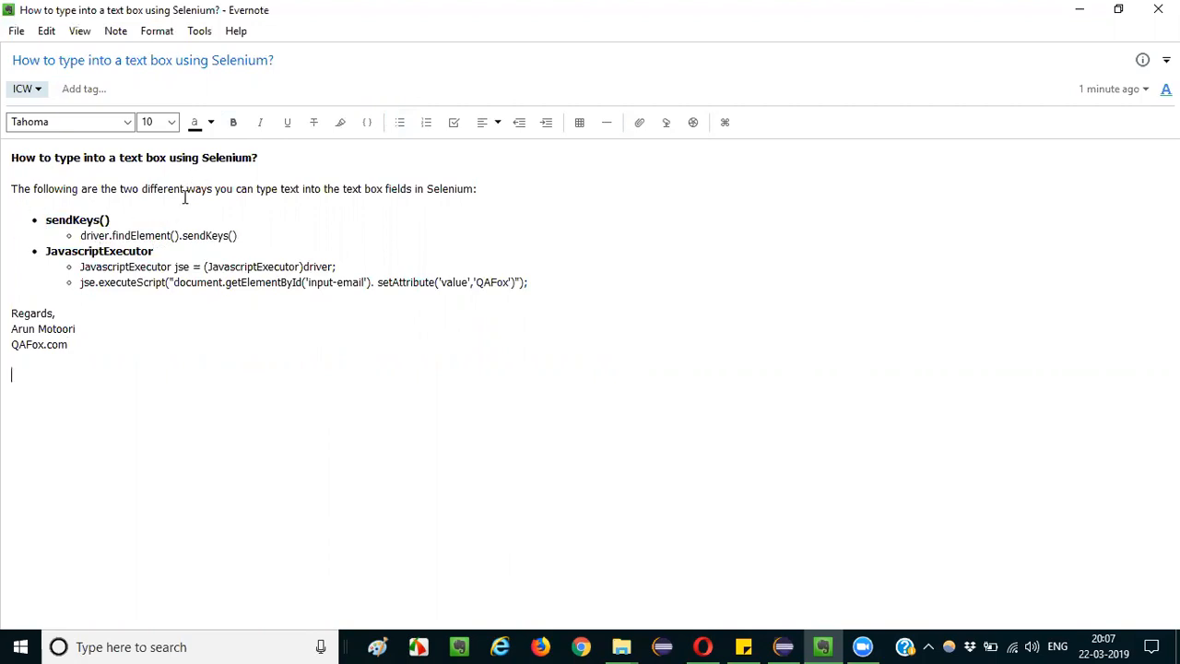
{"action": "mouse_move", "coordinate": [348, 188]}
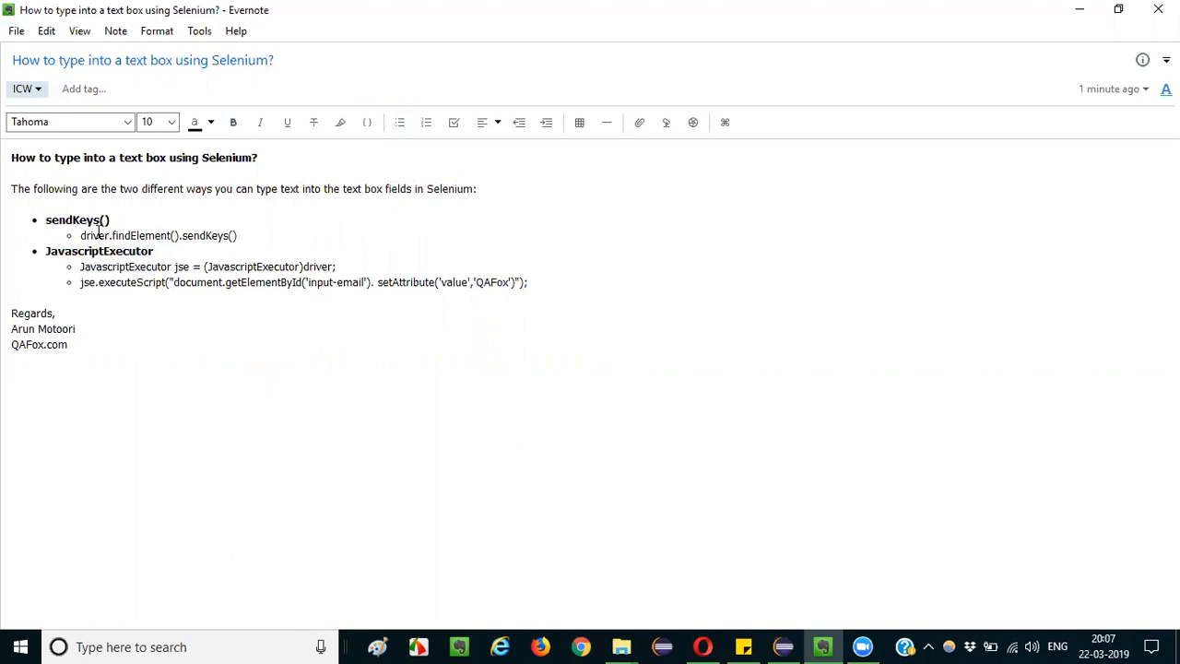
{"action": "double_click", "coordinate": [67, 251]}
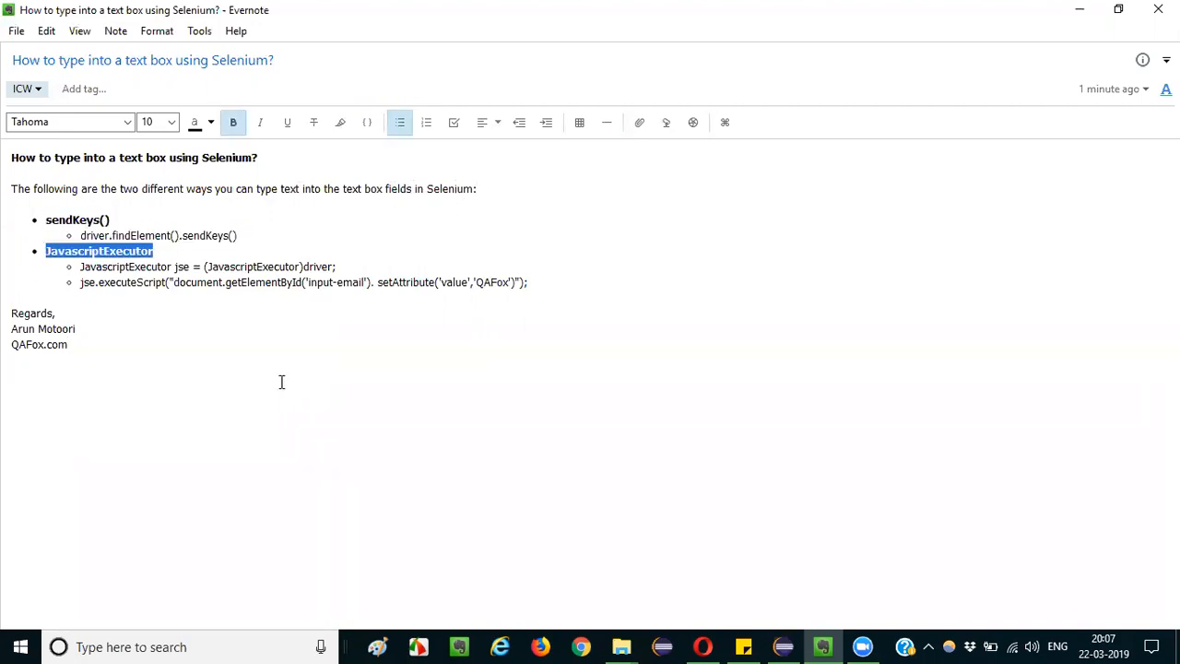
{"action": "left_click_drag", "start_coordinate": [46, 220], "coordinate": [527, 282]}
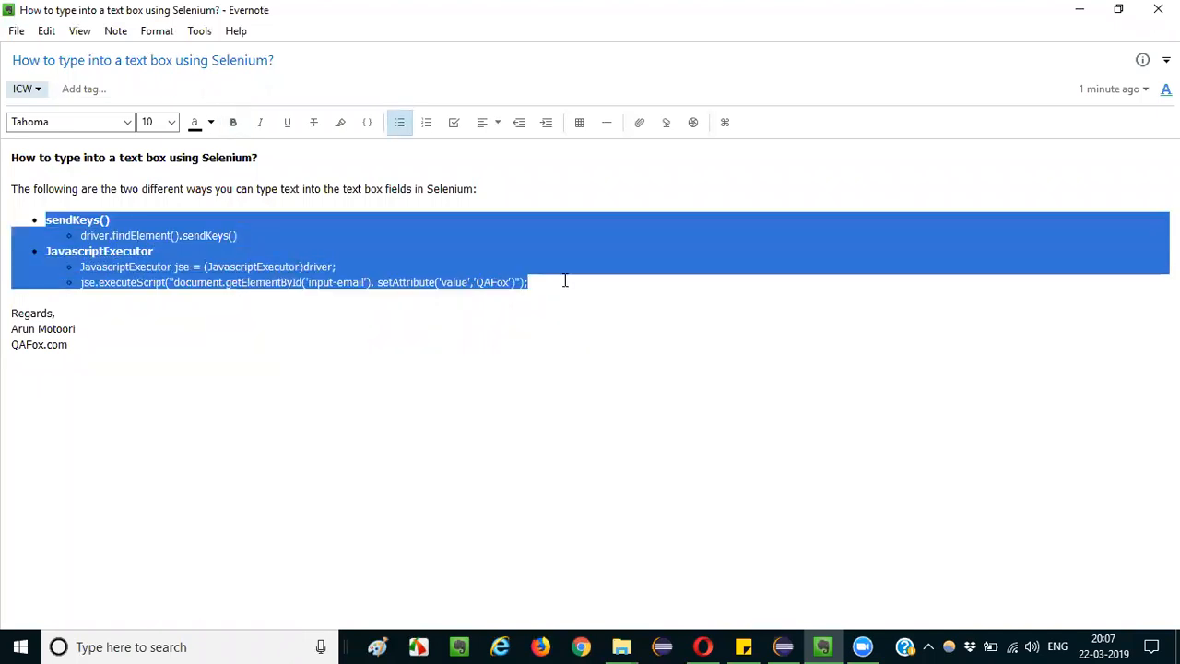
Switch to the DemoThree.java editor showing the login-page navigation code.
{"action": "left_click", "coordinate": [823, 646]}
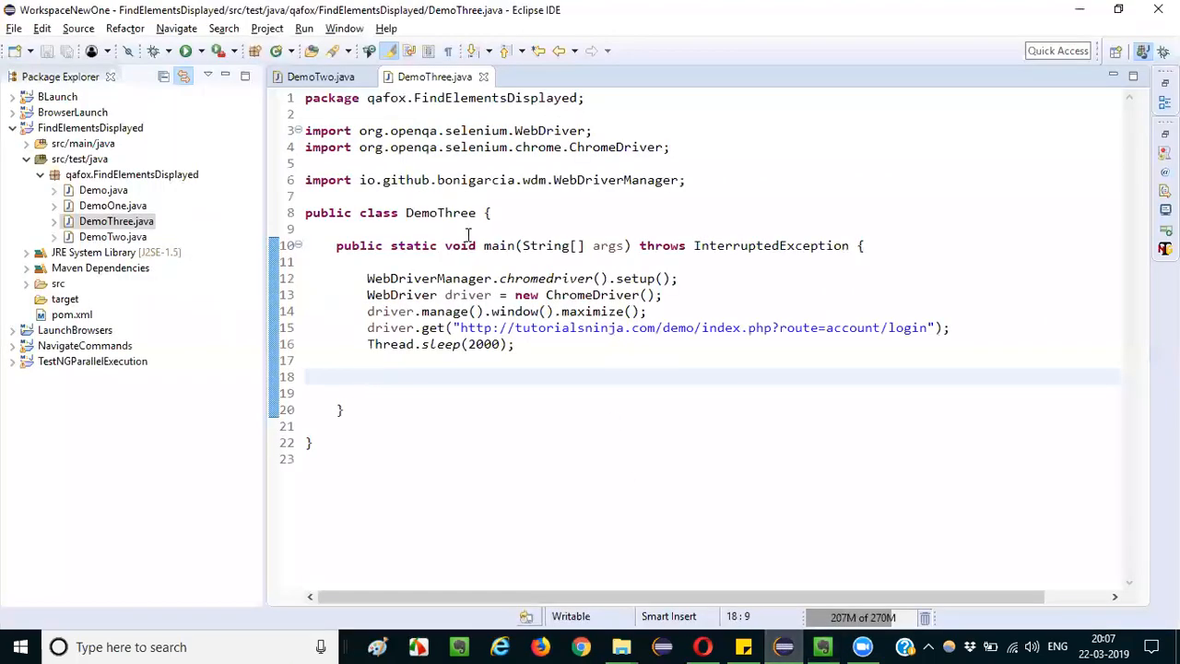
{"action": "left_click_drag", "start_coordinate": [367, 278], "coordinate": [515, 345]}
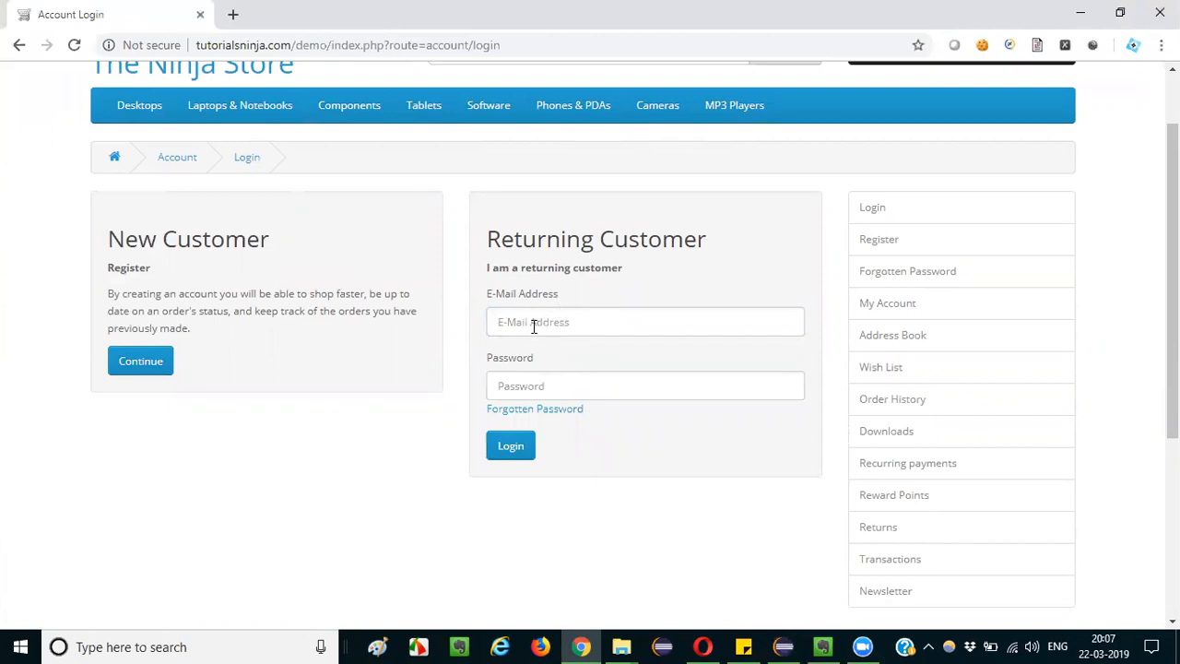
{"action": "mouse_move", "coordinate": [771, 597]}
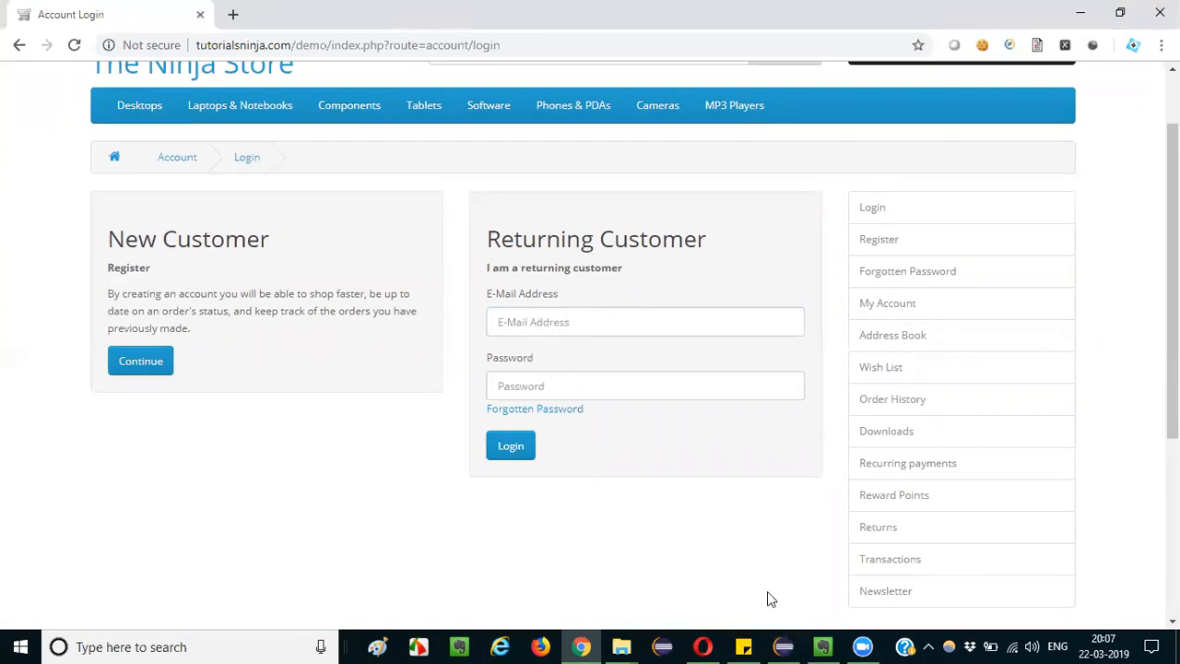
{"action": "left_click", "coordinate": [822, 646]}
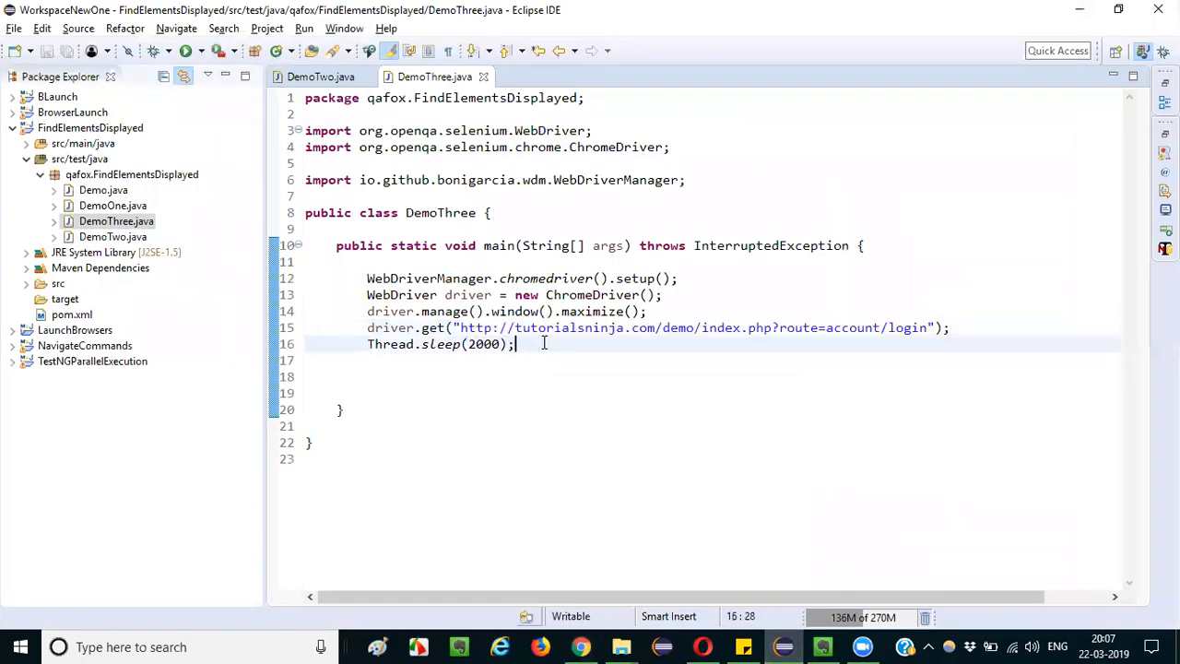
Add a comment marking the first way as using sendKeys() from WebDriver.
{"action": "type", "text": "//Frist"}
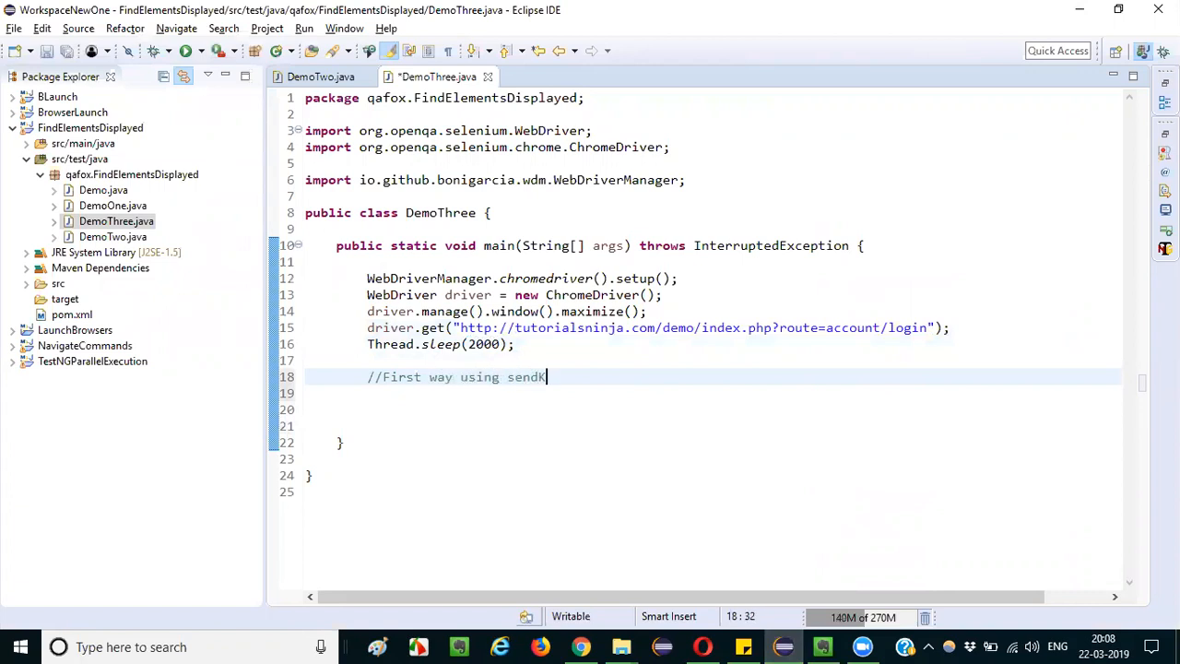
{"action": "type", "text": "eys"}
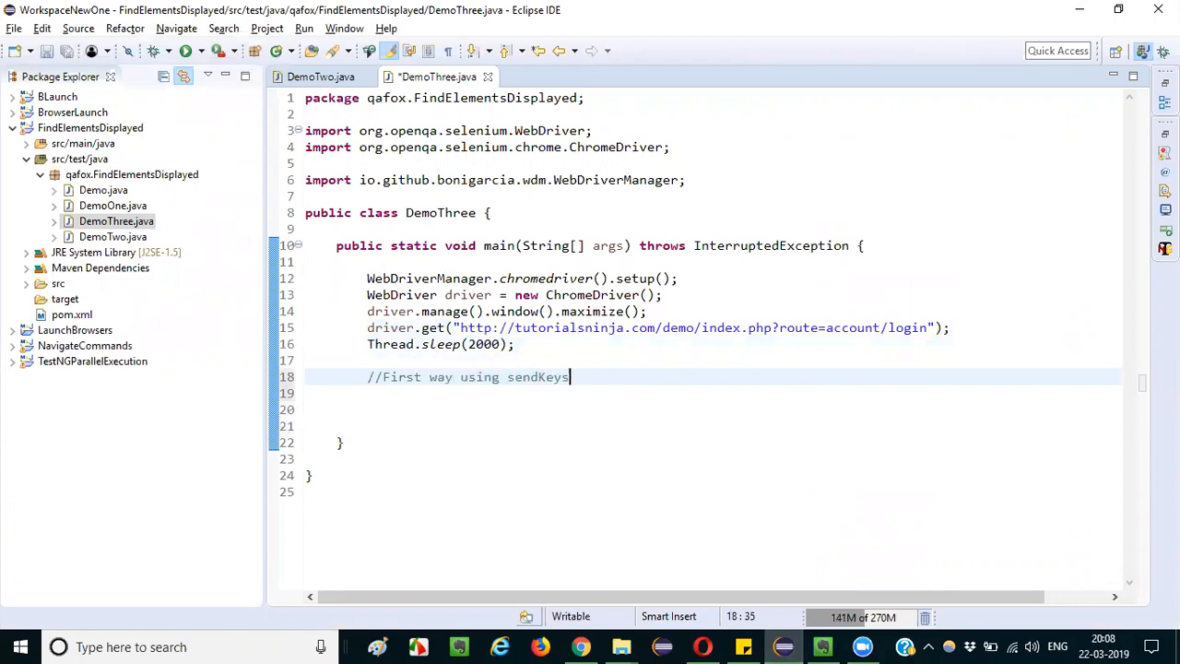
{"action": "type", "text": "() WebD"}
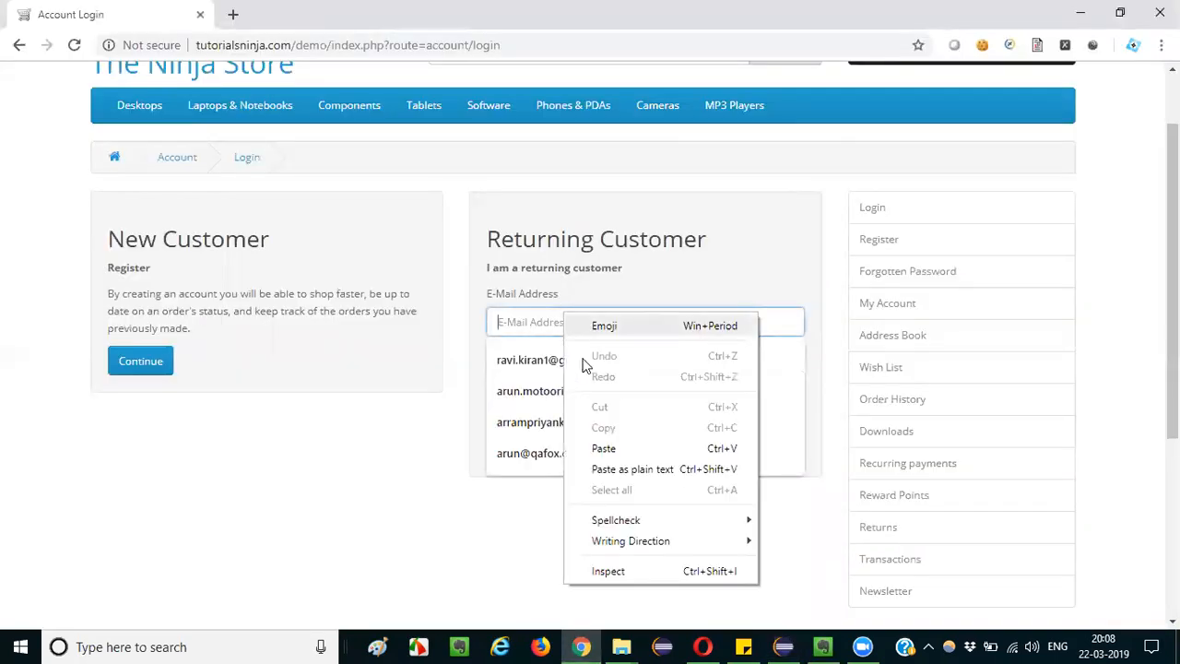
{"action": "left_click", "coordinate": [609, 572]}
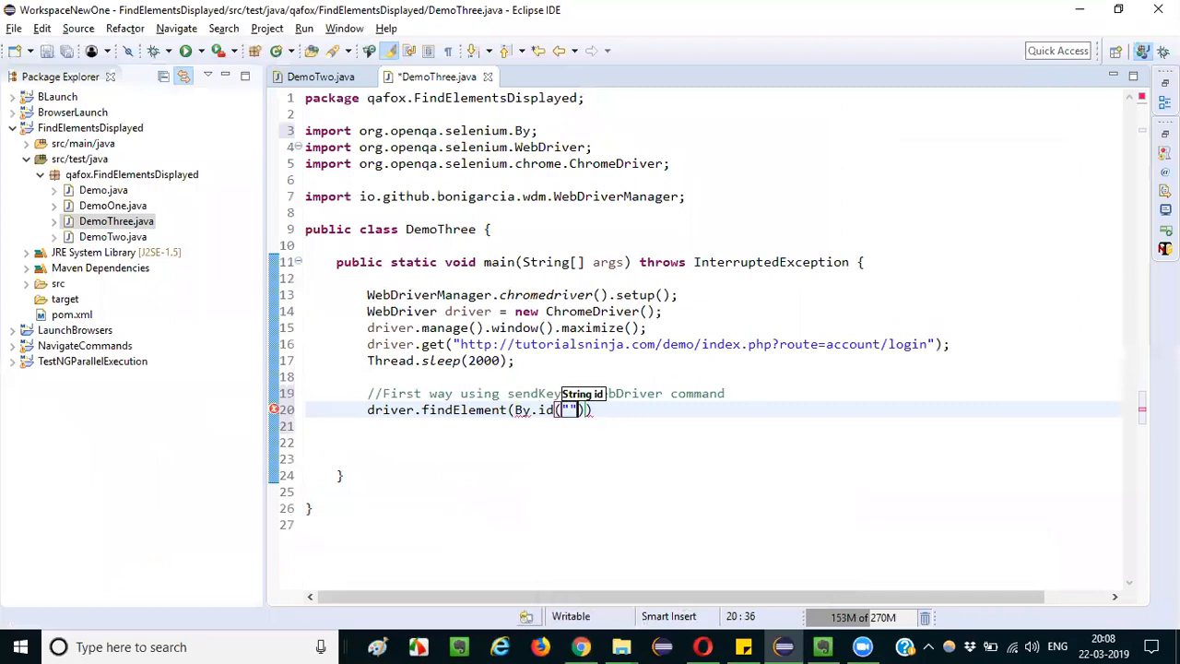
Write driver.findElement(By.id("input-email")).sendKeys("QAFox"); after the sleep.
{"action": "type", "text": "input-email\")).se"}
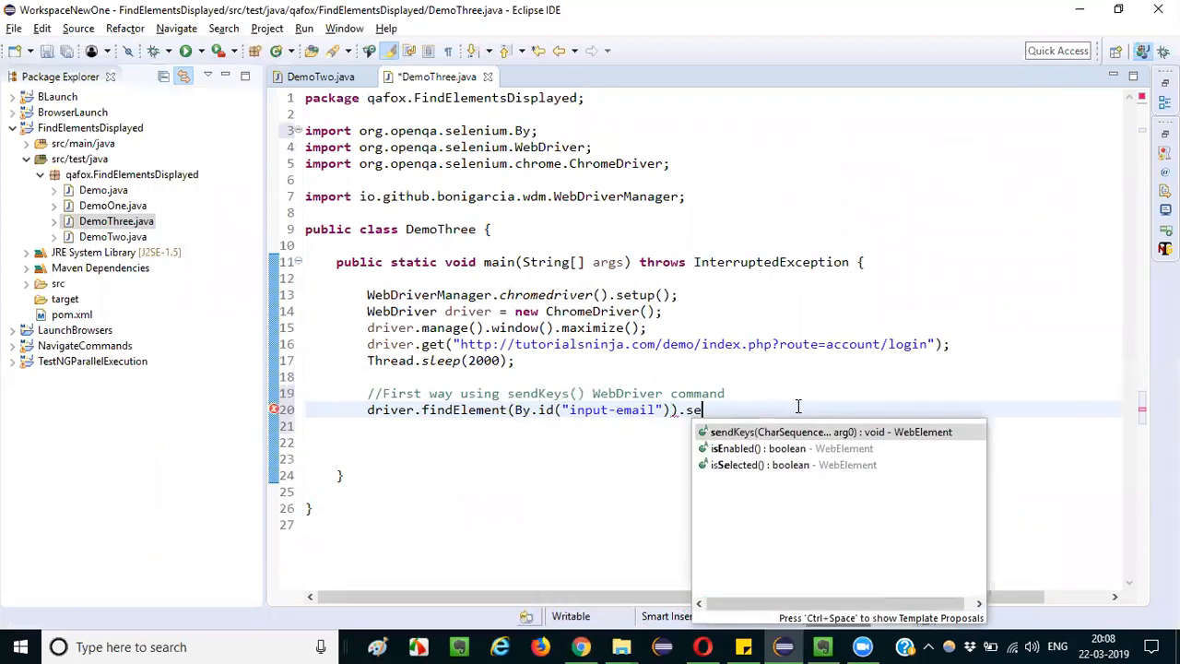
{"action": "key", "text": "BackSpace"}
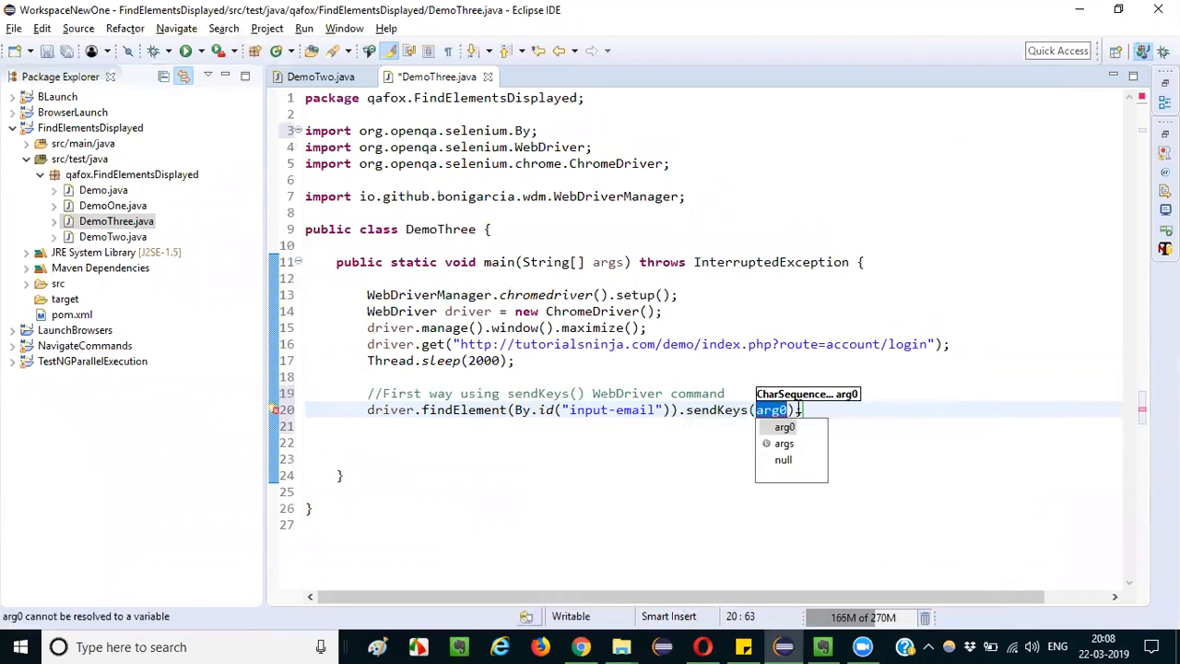
{"action": "type", "text": "\"input-email\""}
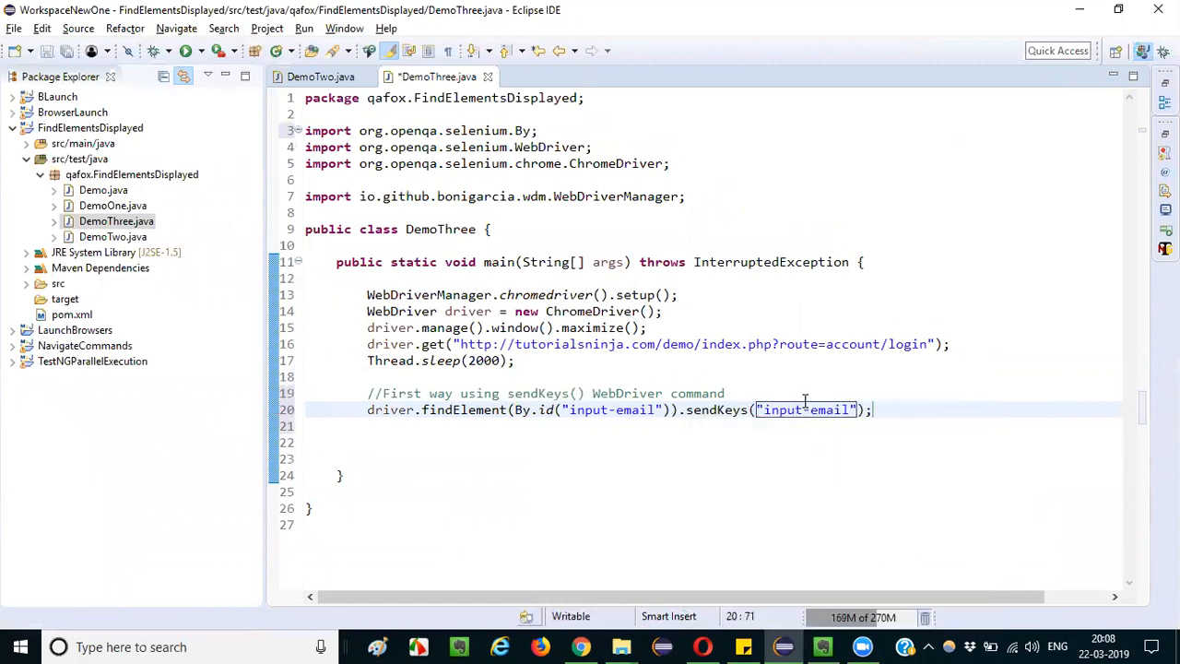
{"action": "double_click", "coordinate": [804, 410]}
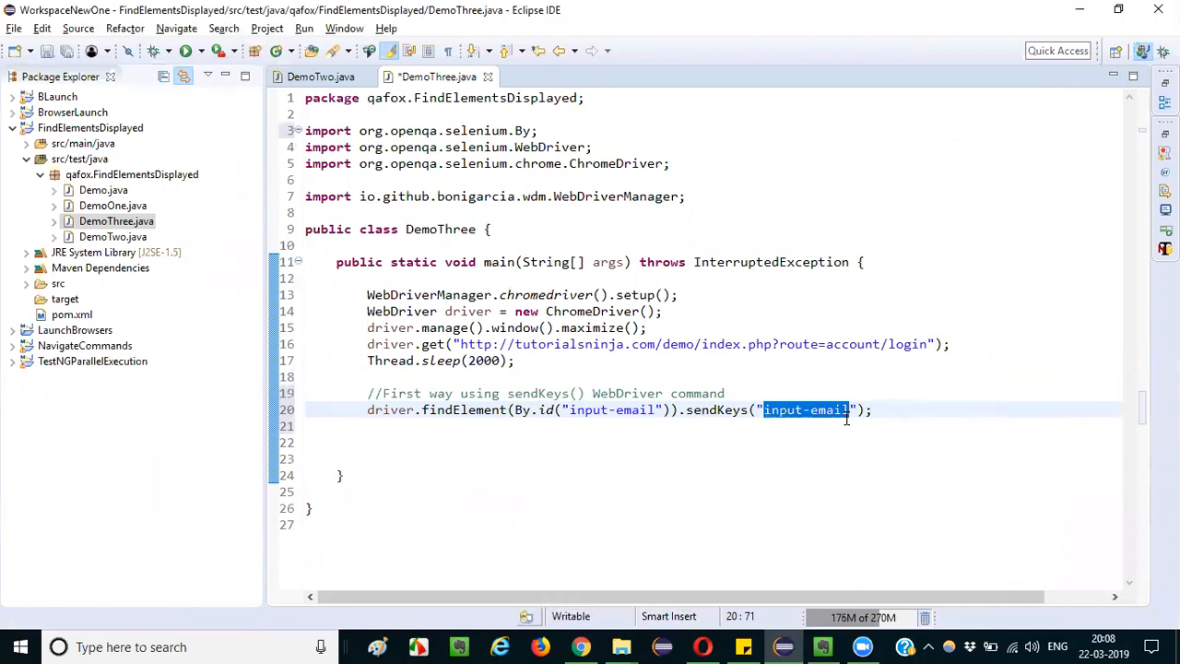
{"action": "type", "text": "QAFox"}
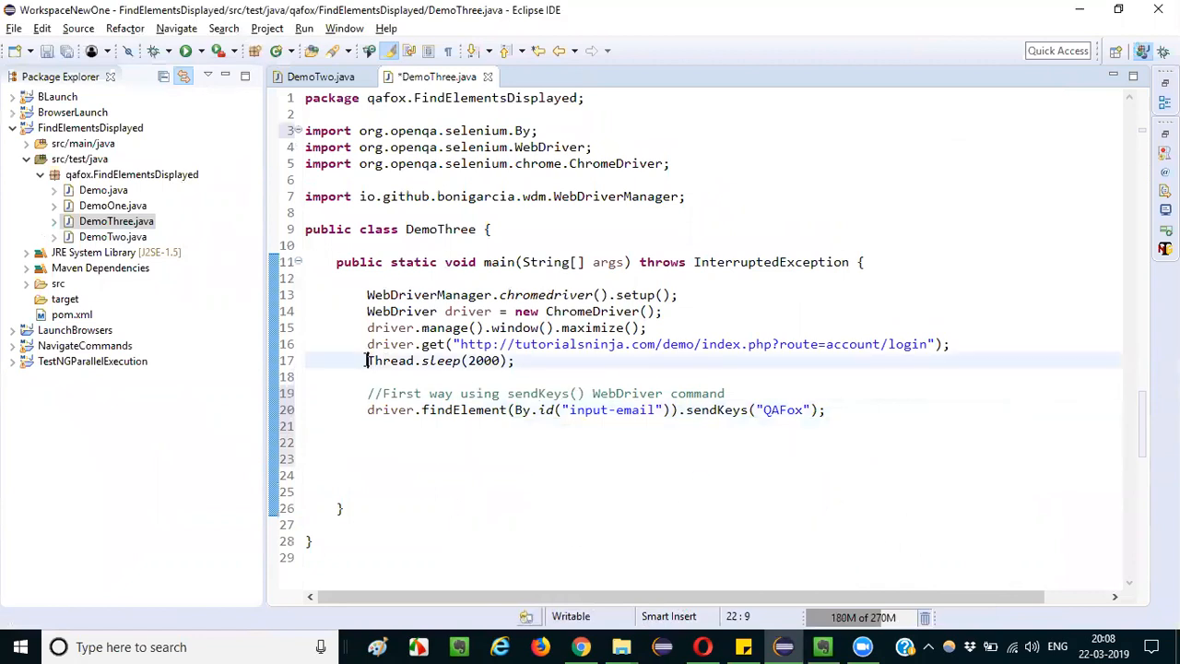
{"action": "triple_click", "coordinate": [439, 360]}
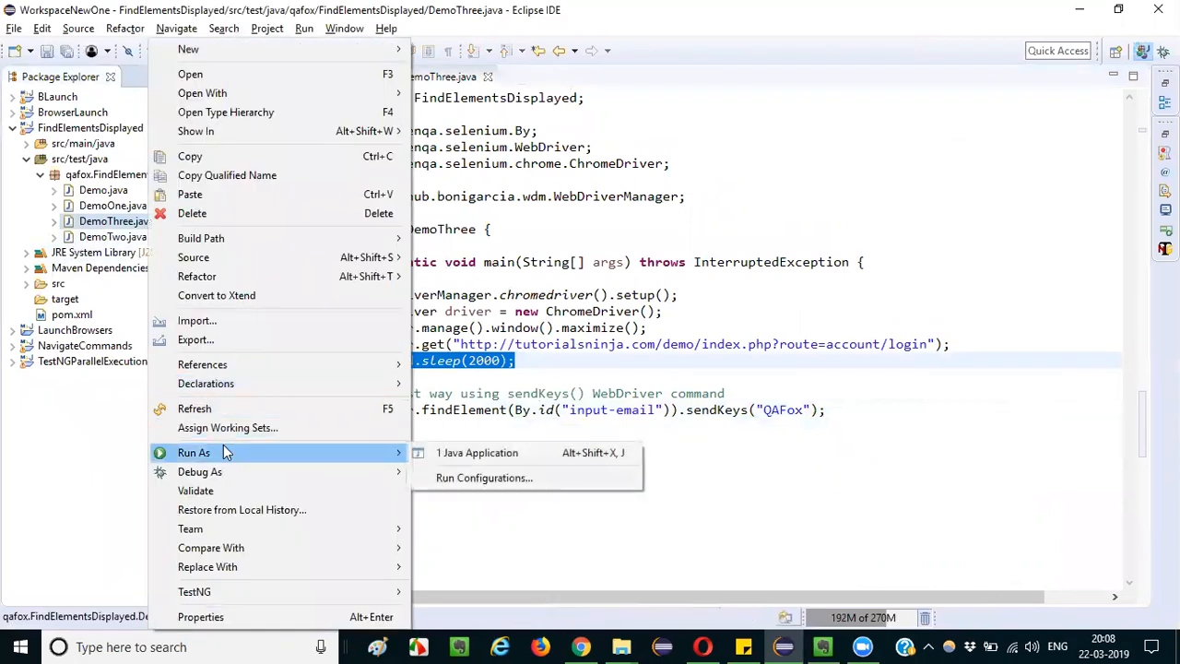
Run DemoThree as a Java Application, saving it, so Chrome types QAFox into the login email field.
{"action": "left_click", "coordinate": [476, 451]}
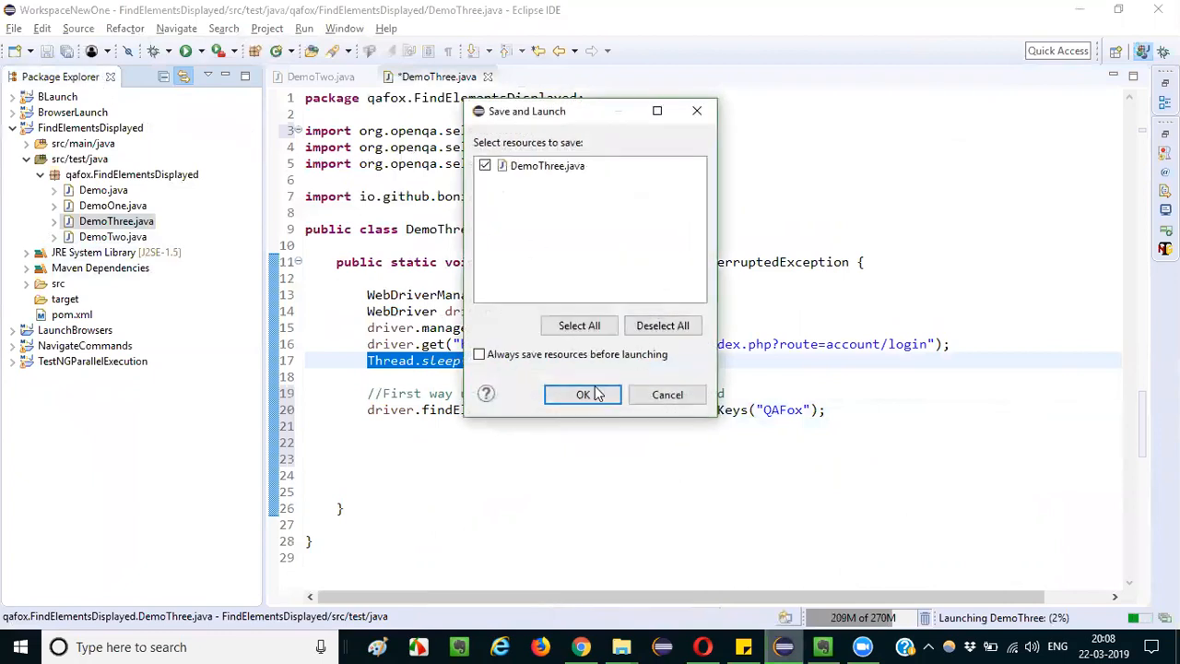
{"action": "left_click", "coordinate": [583, 395]}
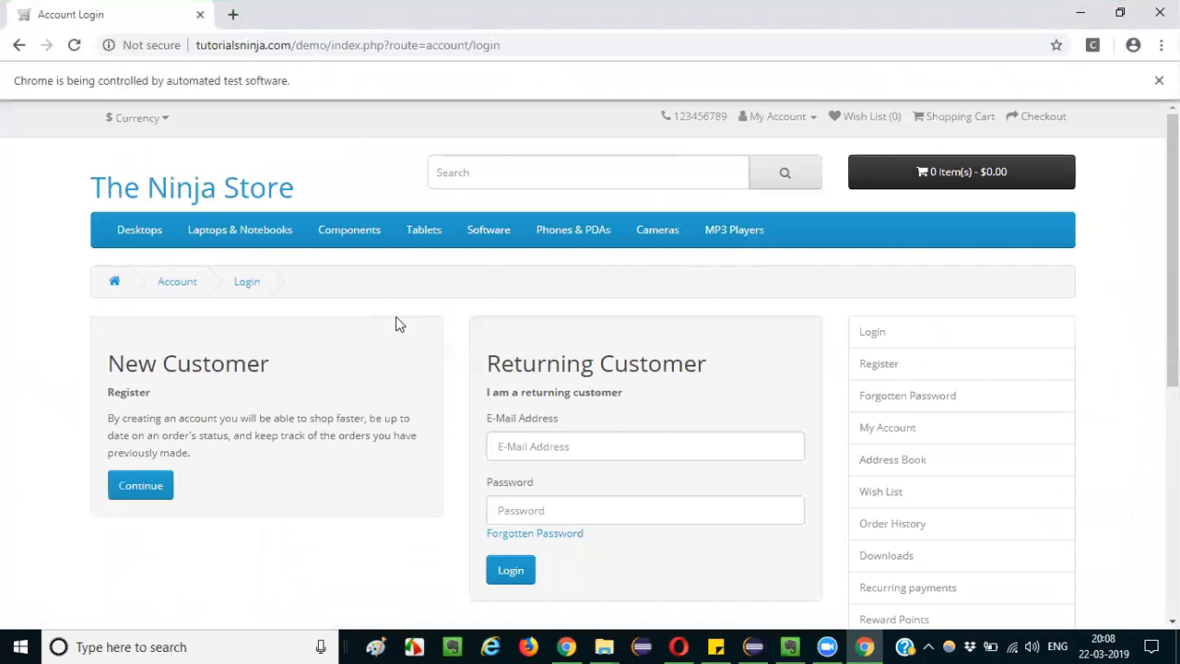
{"action": "type", "text": "QAFox\");"}
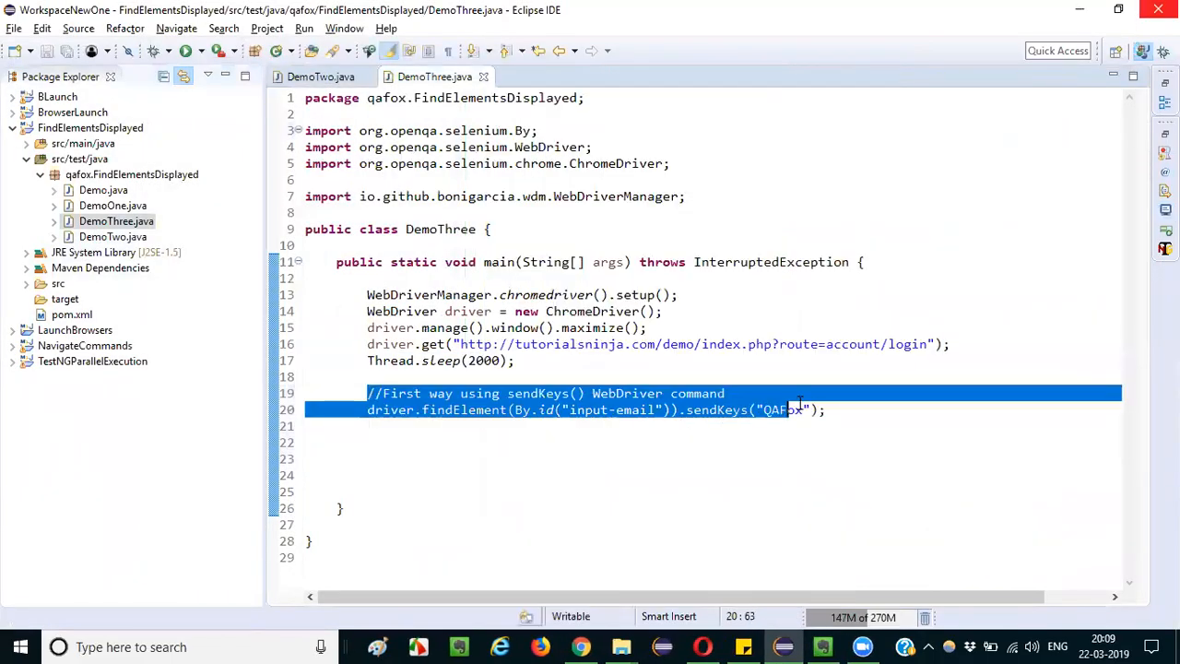
Replace the sendKeys code with the comment //Second way using JavascriptExecutor.
{"action": "key", "text": "Delete"}
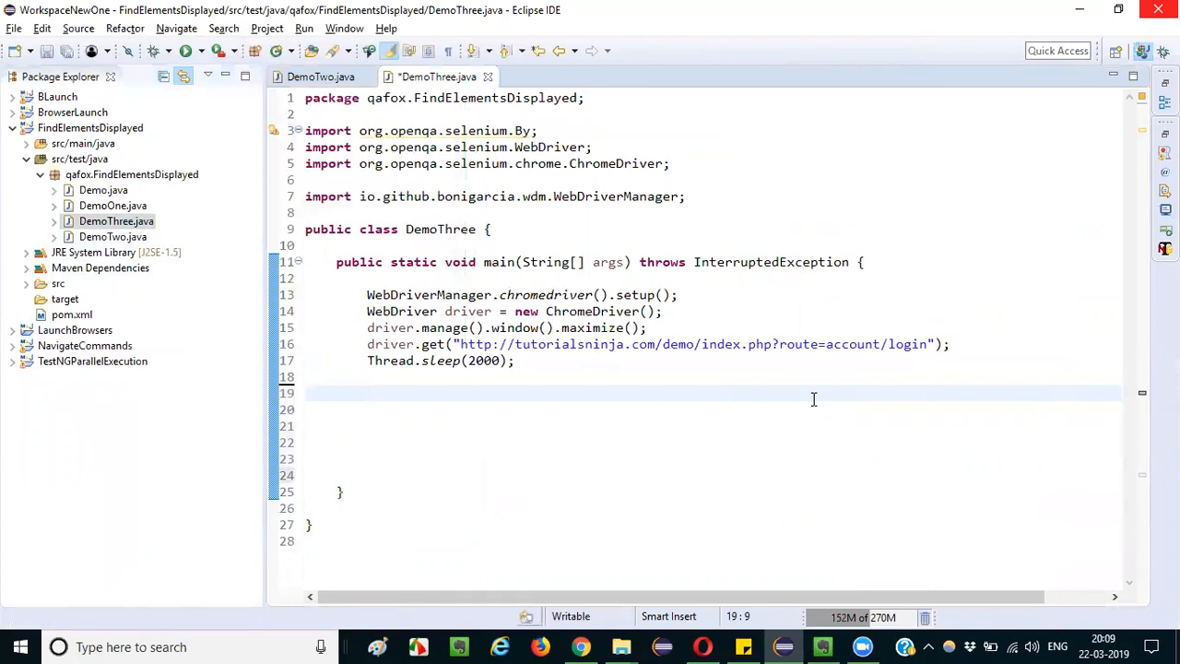
{"action": "type", "text": "//"}
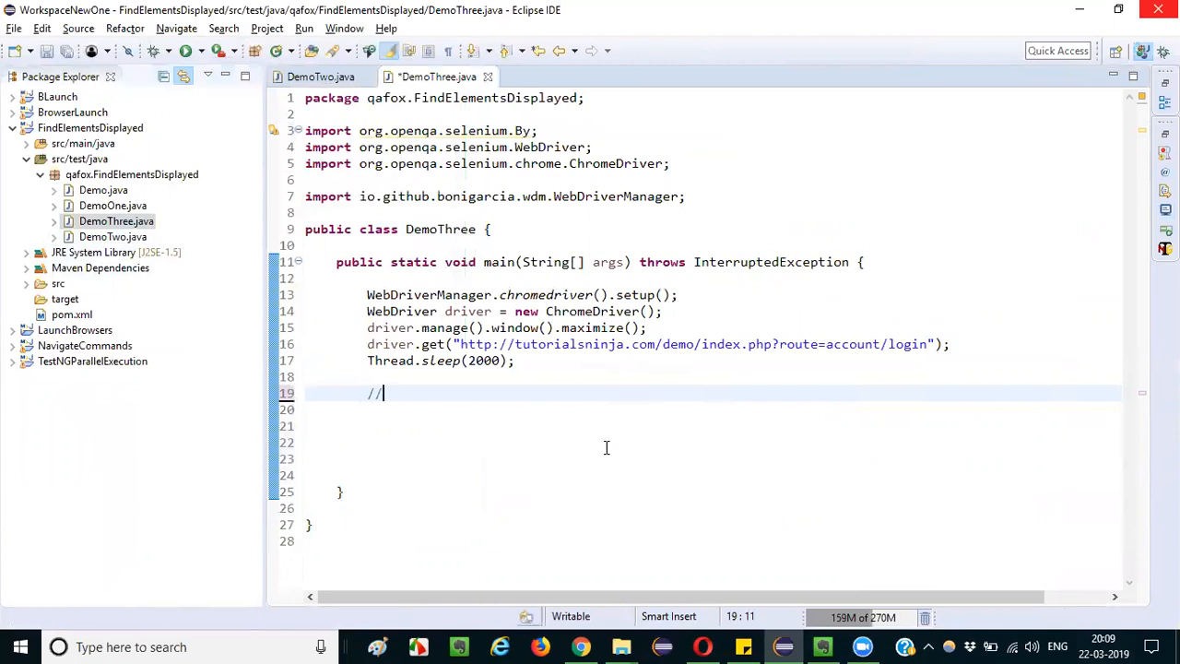
{"action": "mouse_move", "coordinate": [564, 442]}
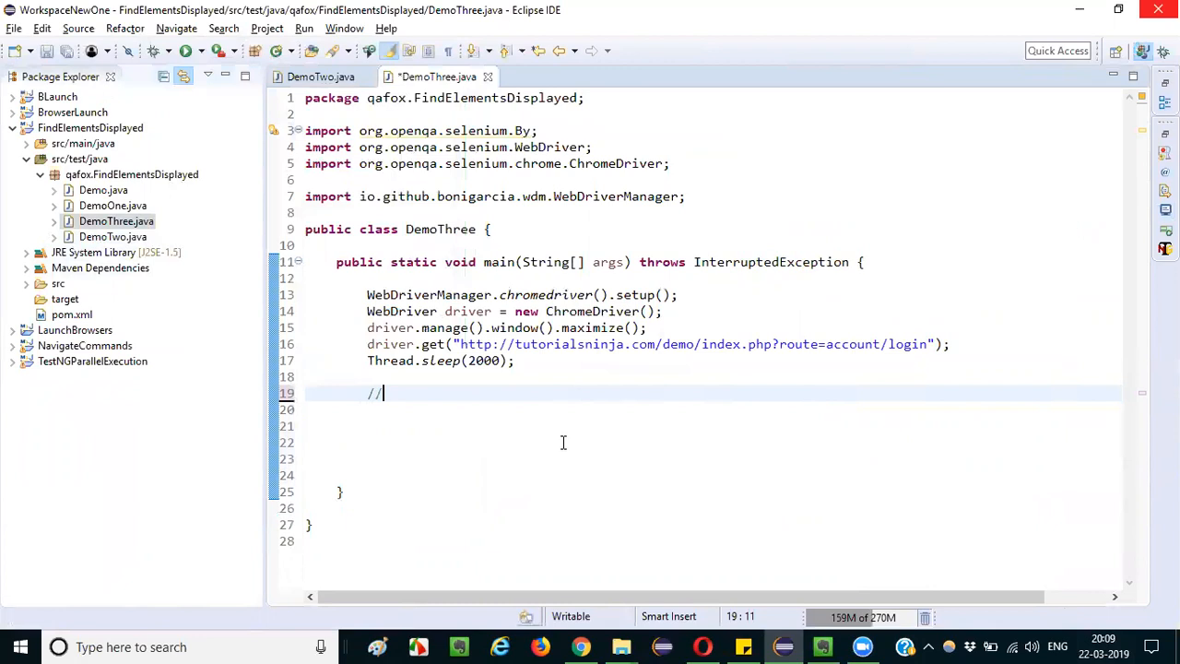
{"action": "mouse_move", "coordinate": [542, 420]}
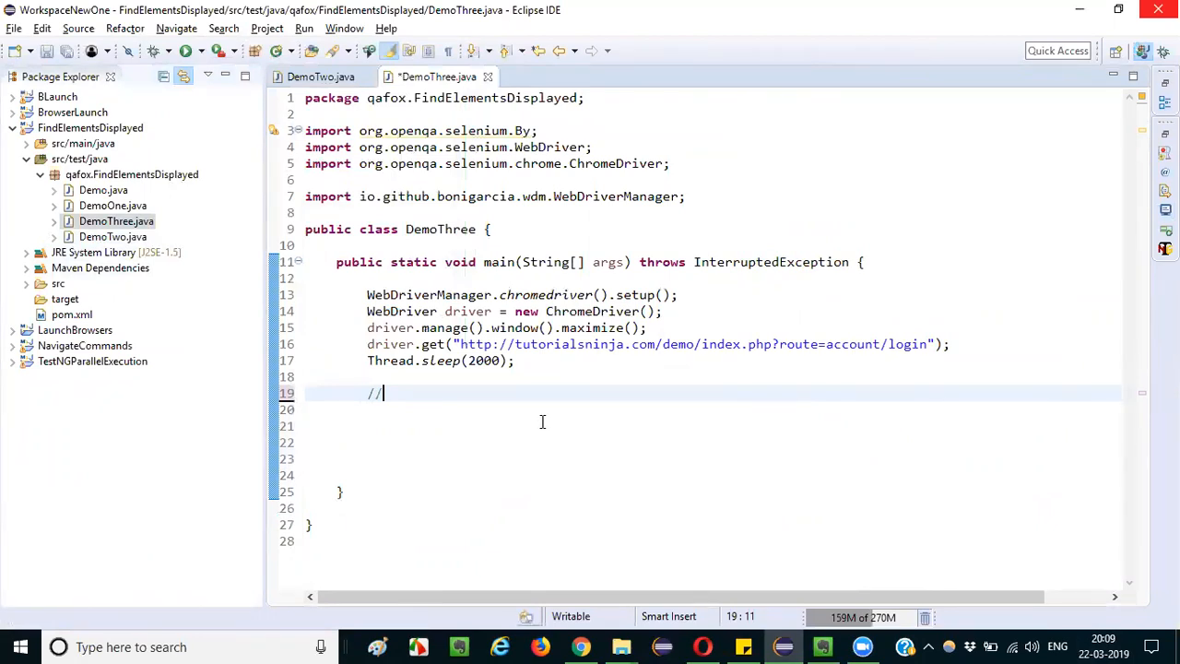
{"action": "mouse_move", "coordinate": [550, 528]}
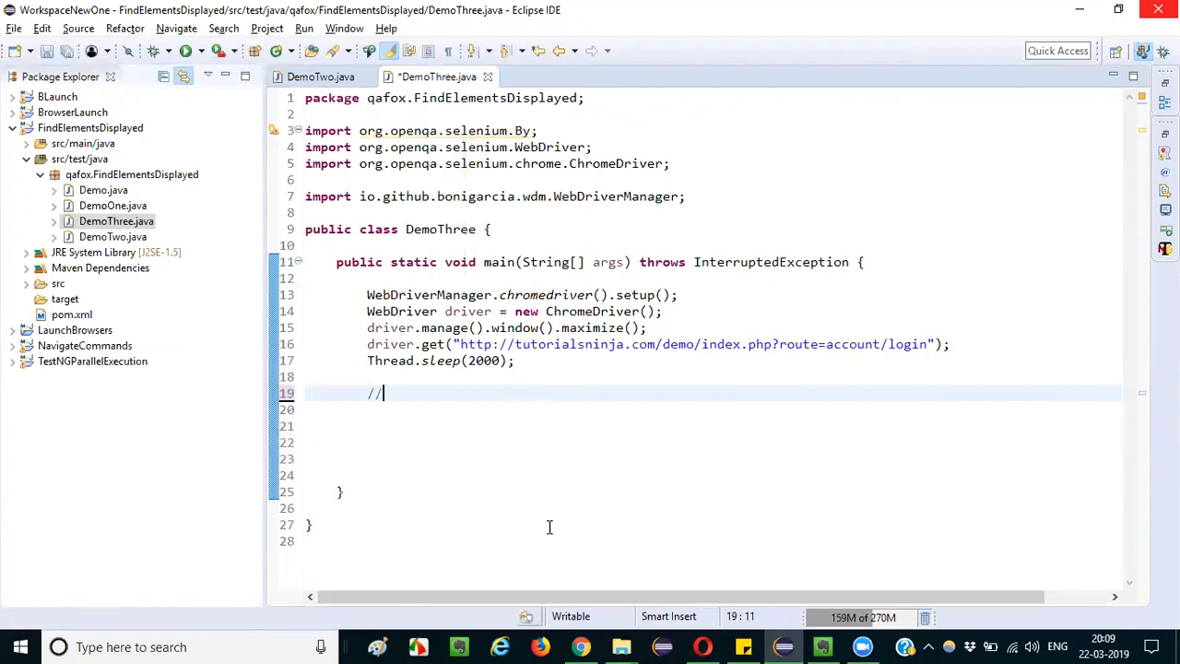
{"action": "mouse_move", "coordinate": [549, 479]}
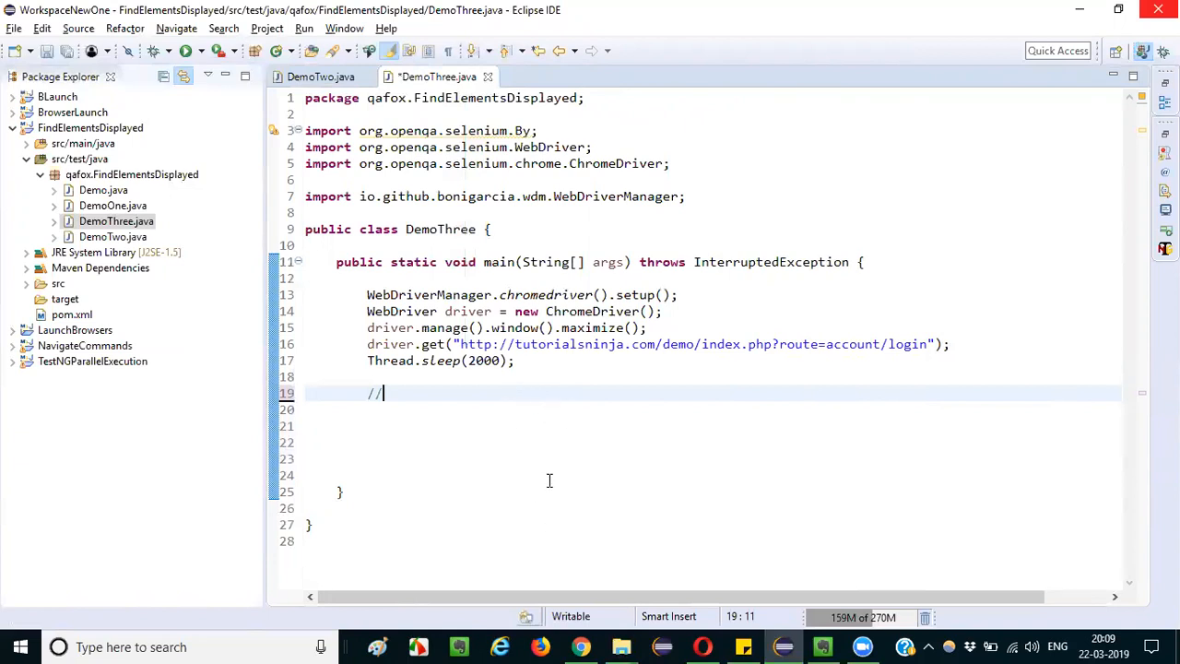
{"action": "mouse_move", "coordinate": [446, 439]}
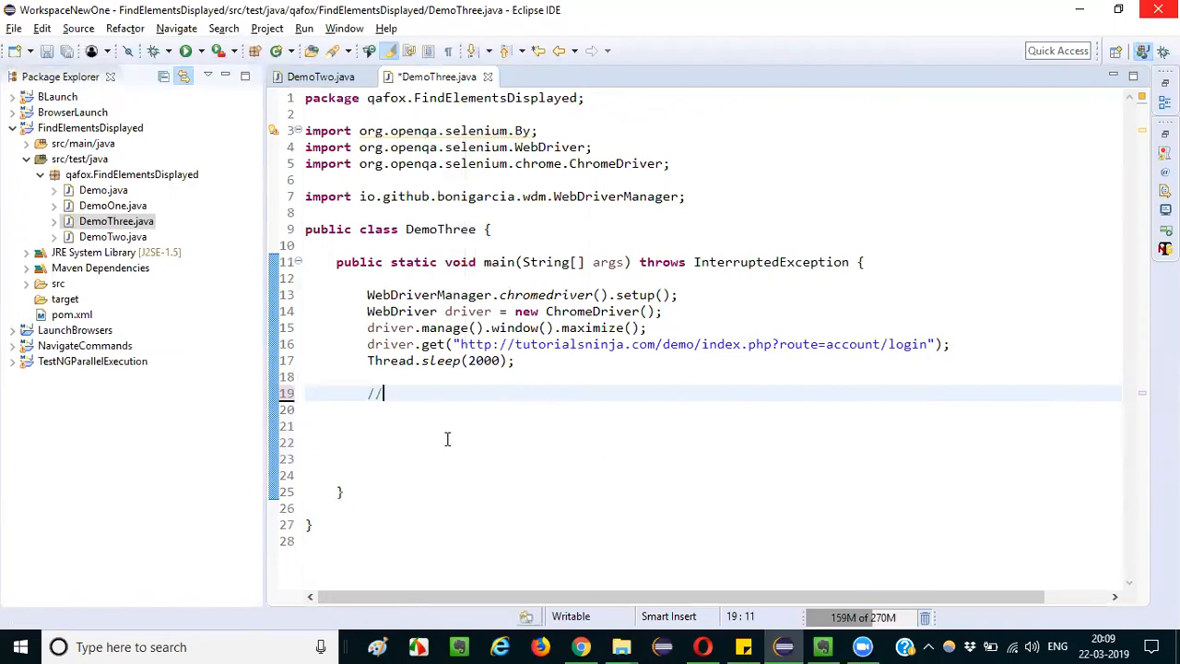
{"action": "mouse_move", "coordinate": [409, 422]}
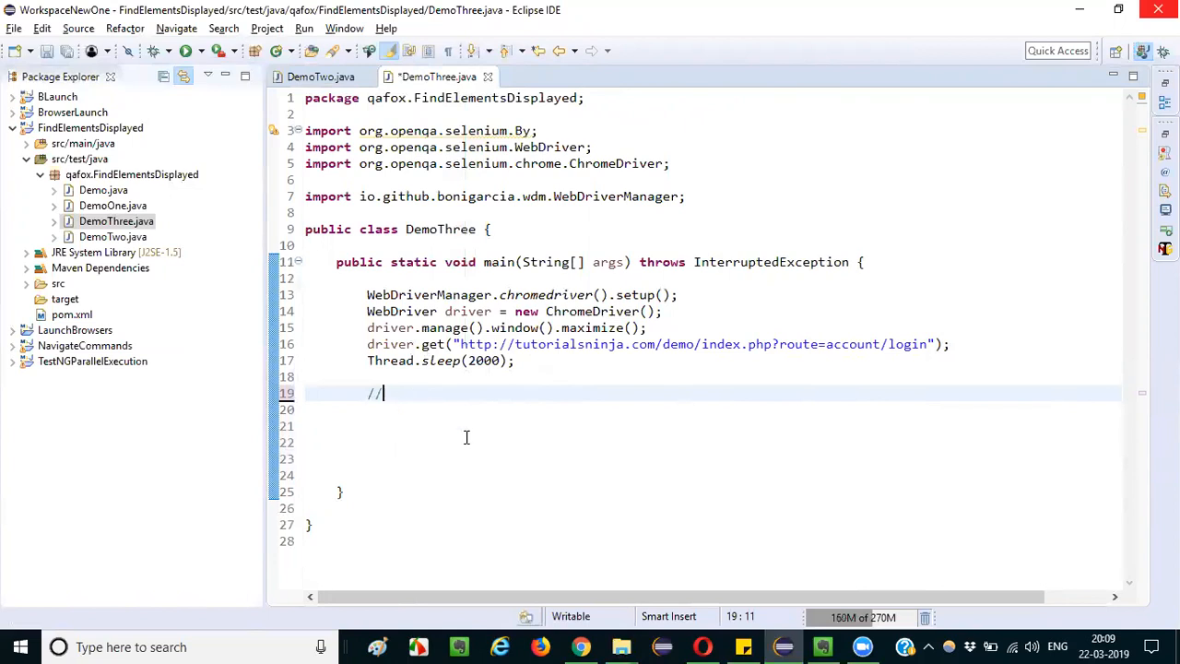
{"action": "type", "text": "Second way"}
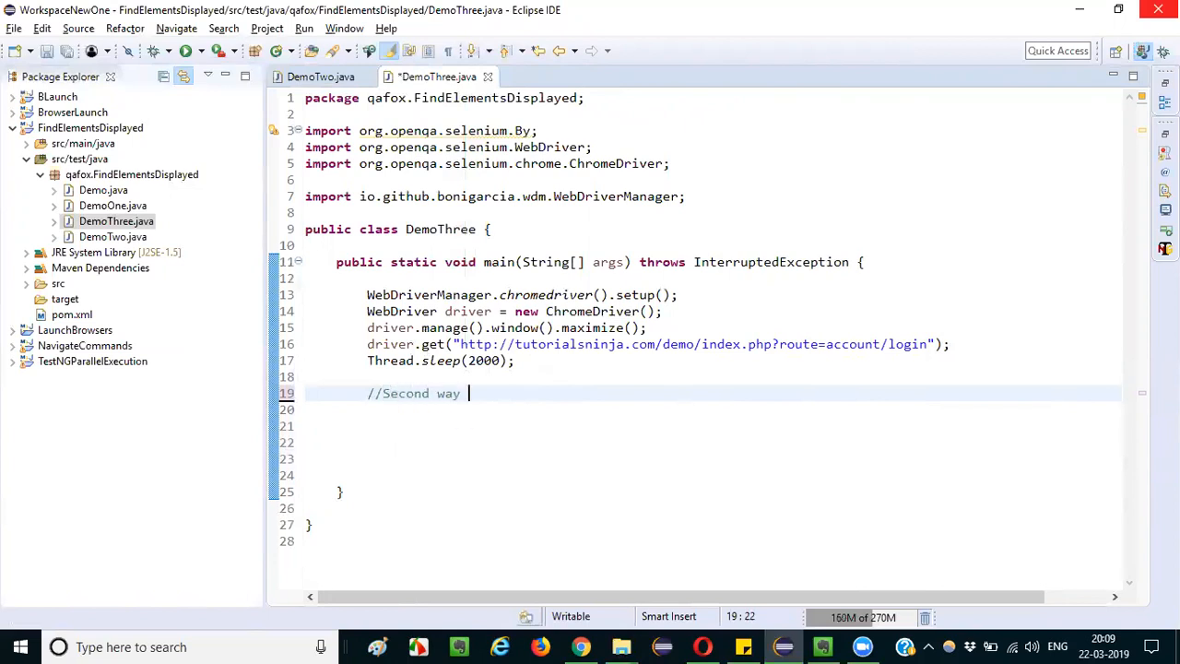
{"action": "type", "text": "using Ja"}
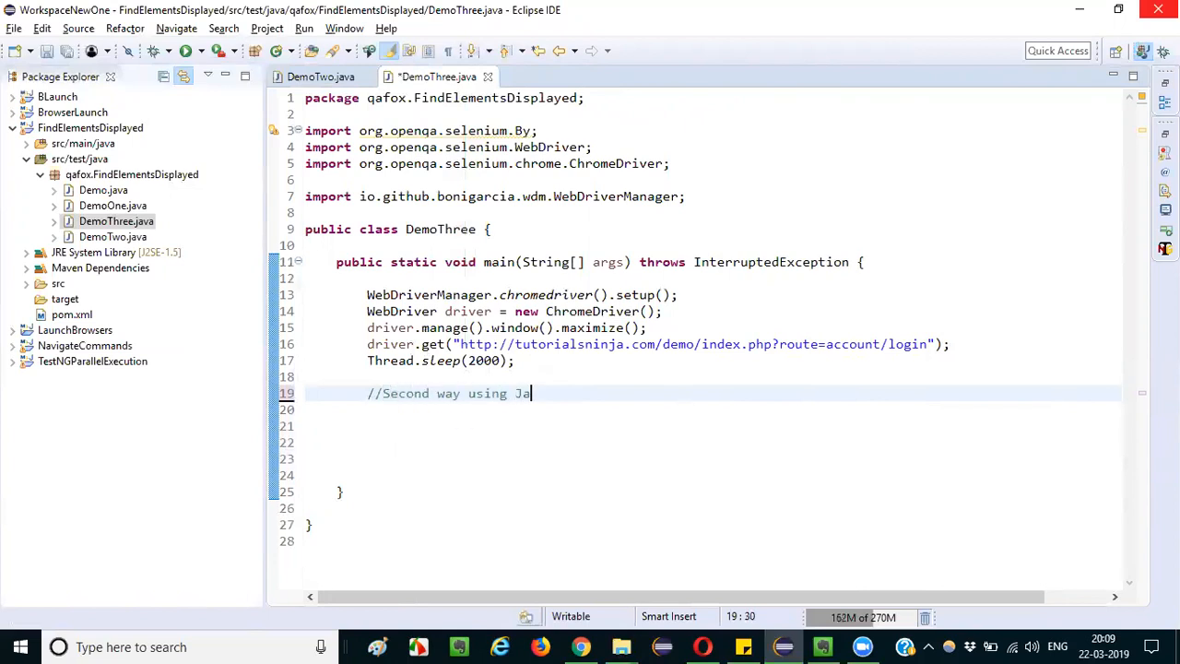
{"action": "type", "text": "vascriptEx"}
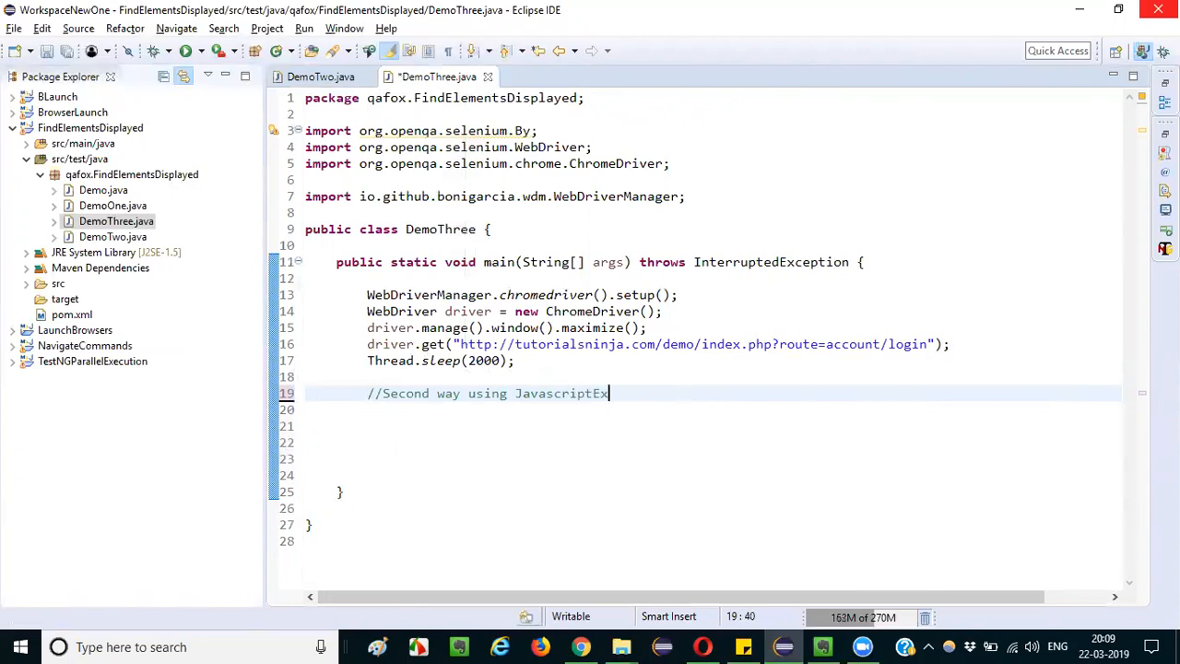
{"action": "type", "text": "ecutor"}
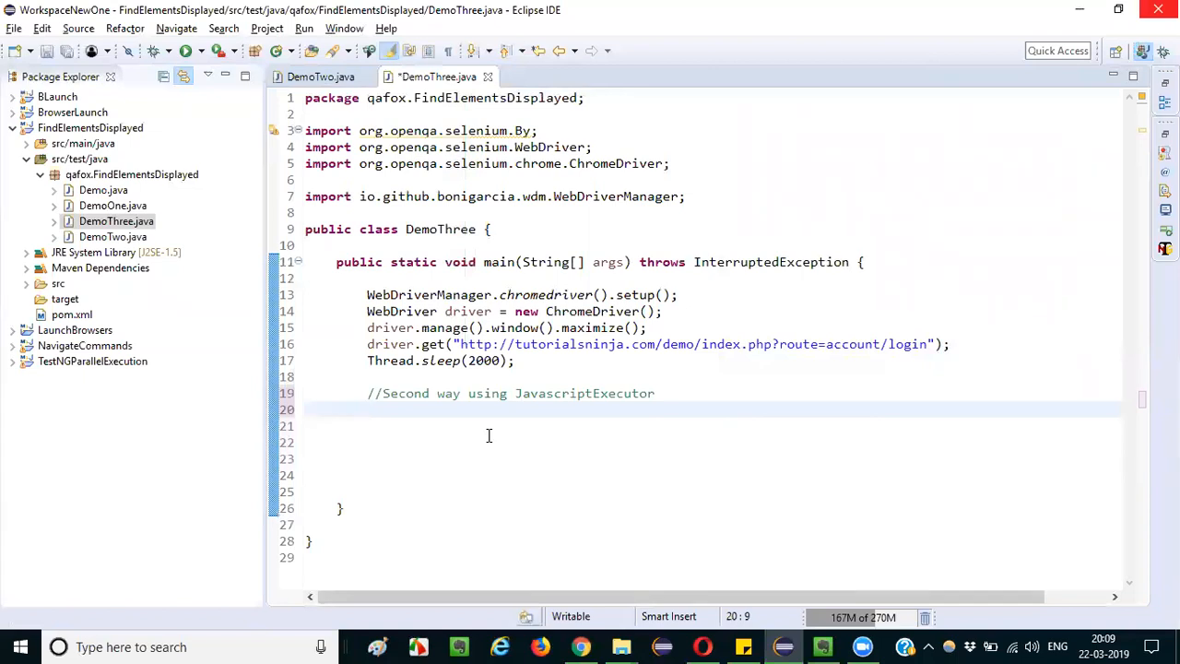
Declare JavascriptExecutor jse = (JavascriptExecutor)driver; on a new line.
{"action": "left_click", "coordinate": [368, 409]}
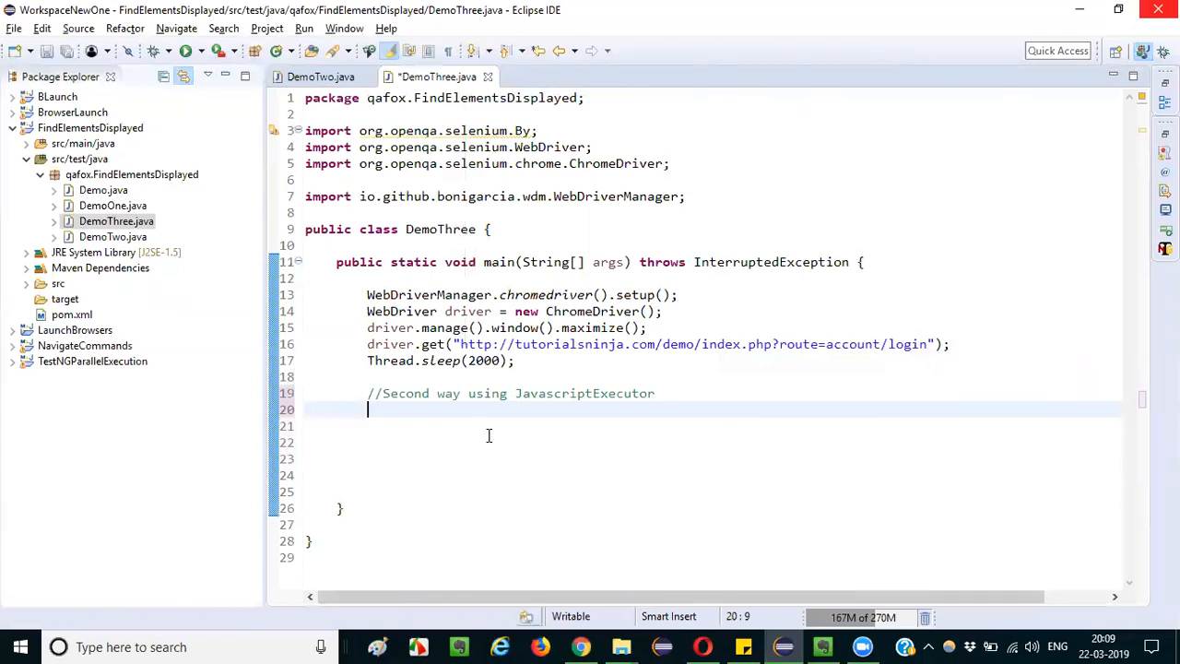
{"action": "type", "text": "Ja"}
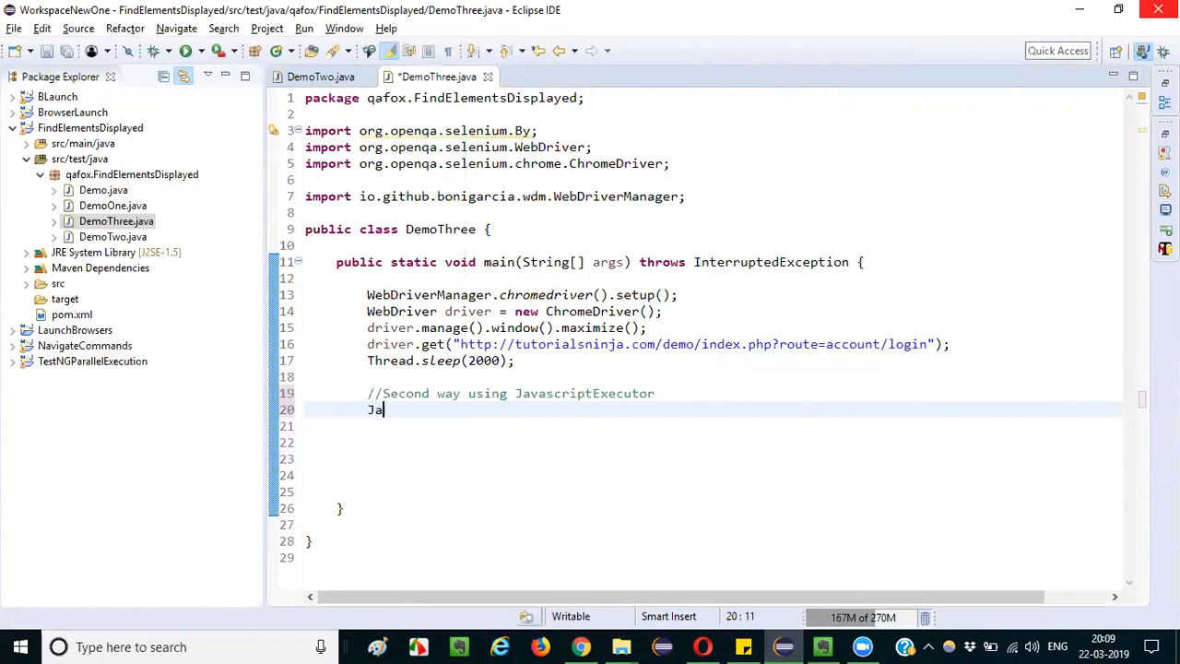
{"action": "type", "text": "vascriptExe"}
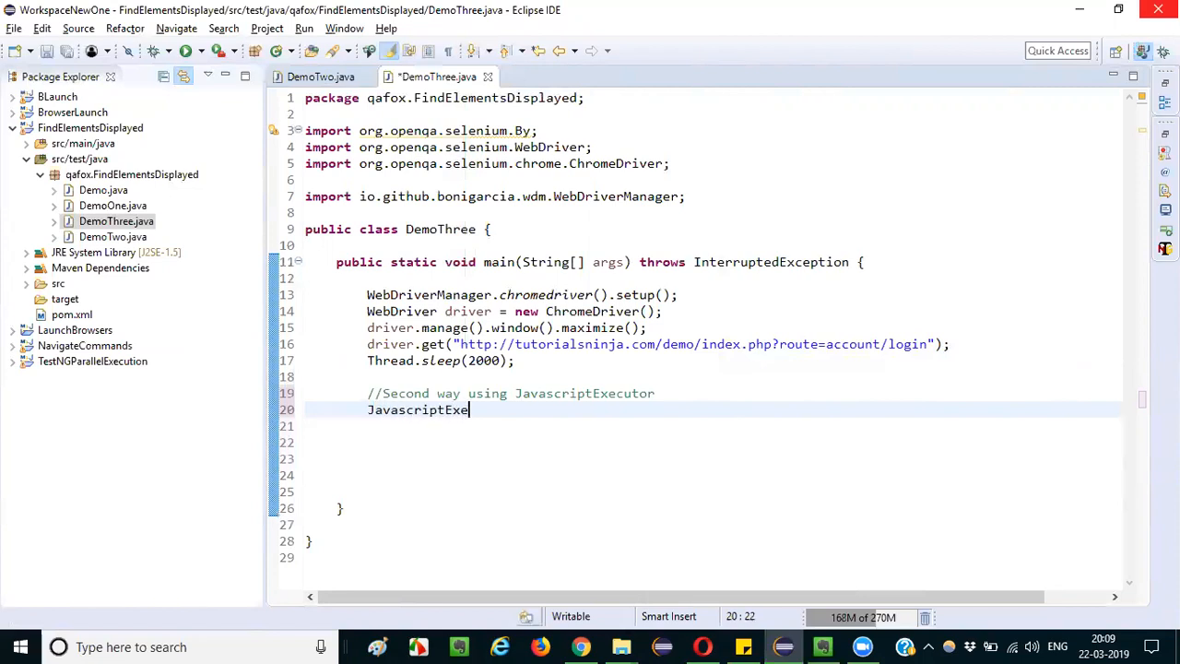
{"action": "type", "text": "cutor jse ="}
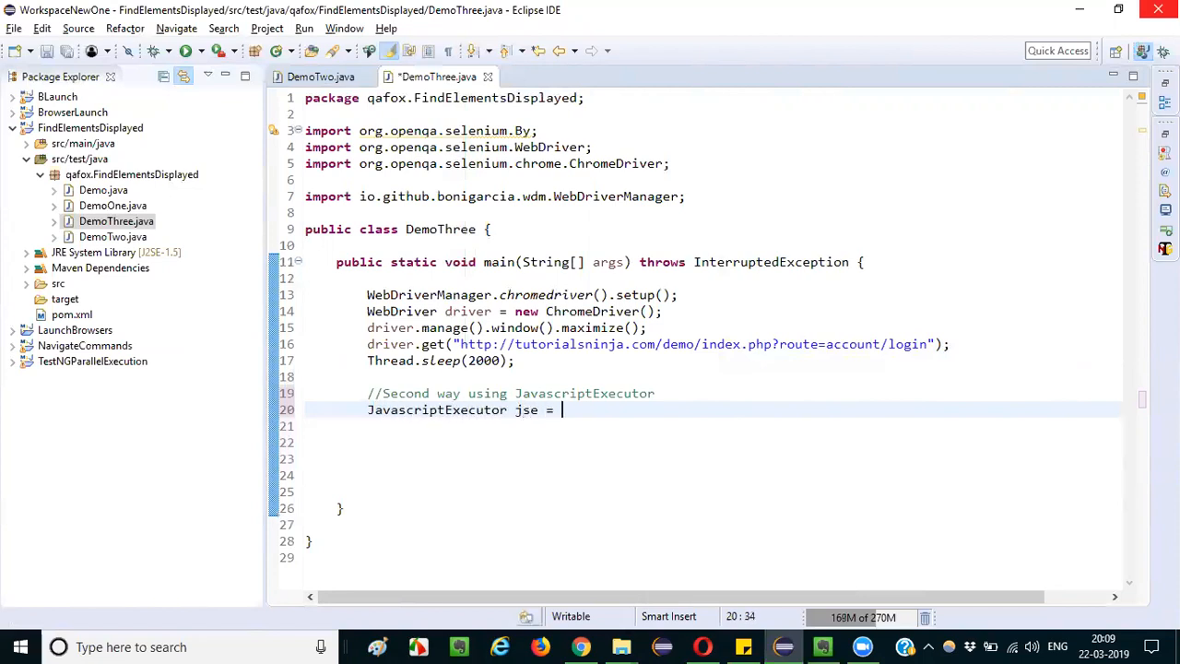
{"action": "type", "text": "(Java)"}
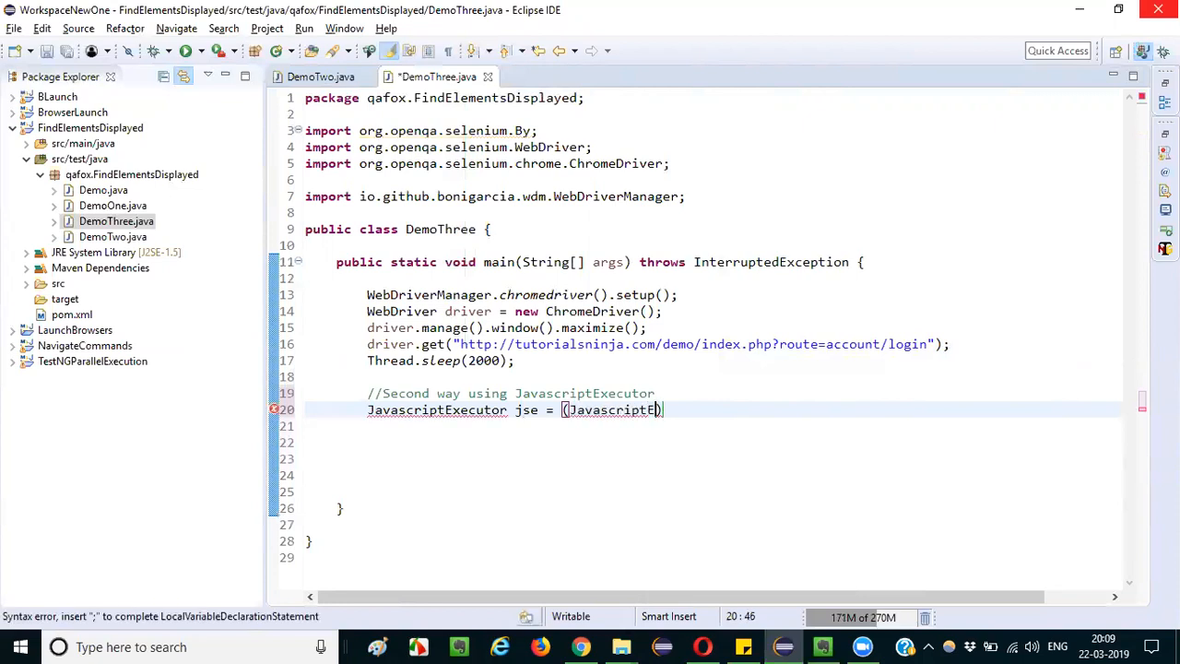
{"action": "type", "text": "xecutor"}
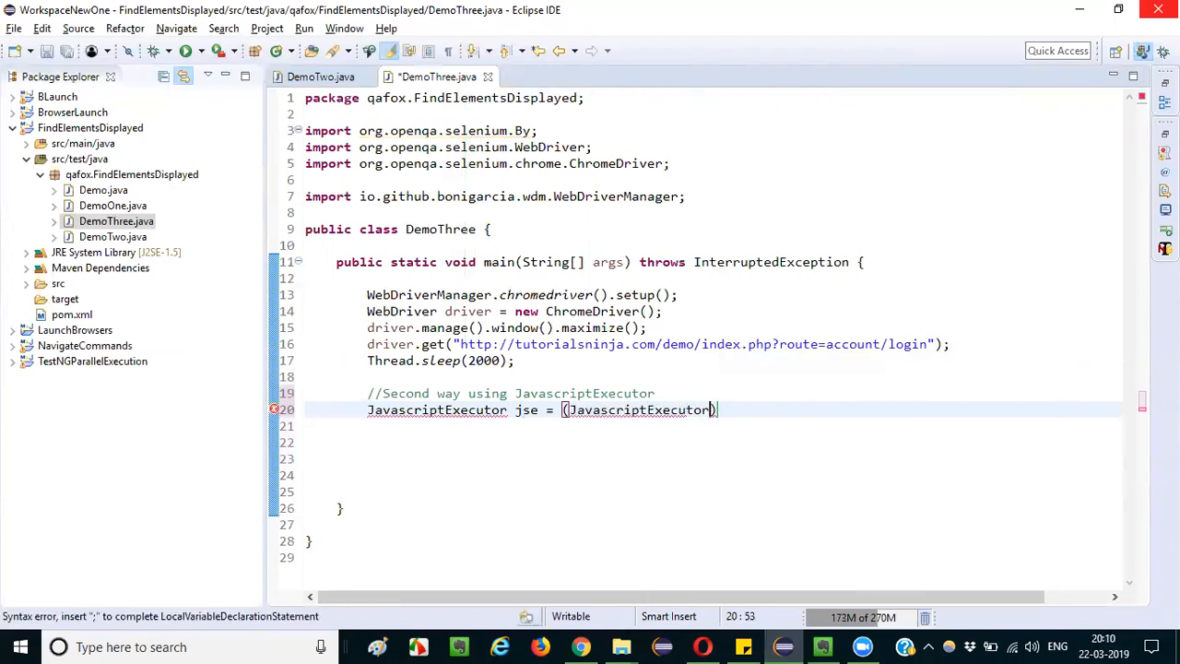
{"action": "type", "text": "driv"}
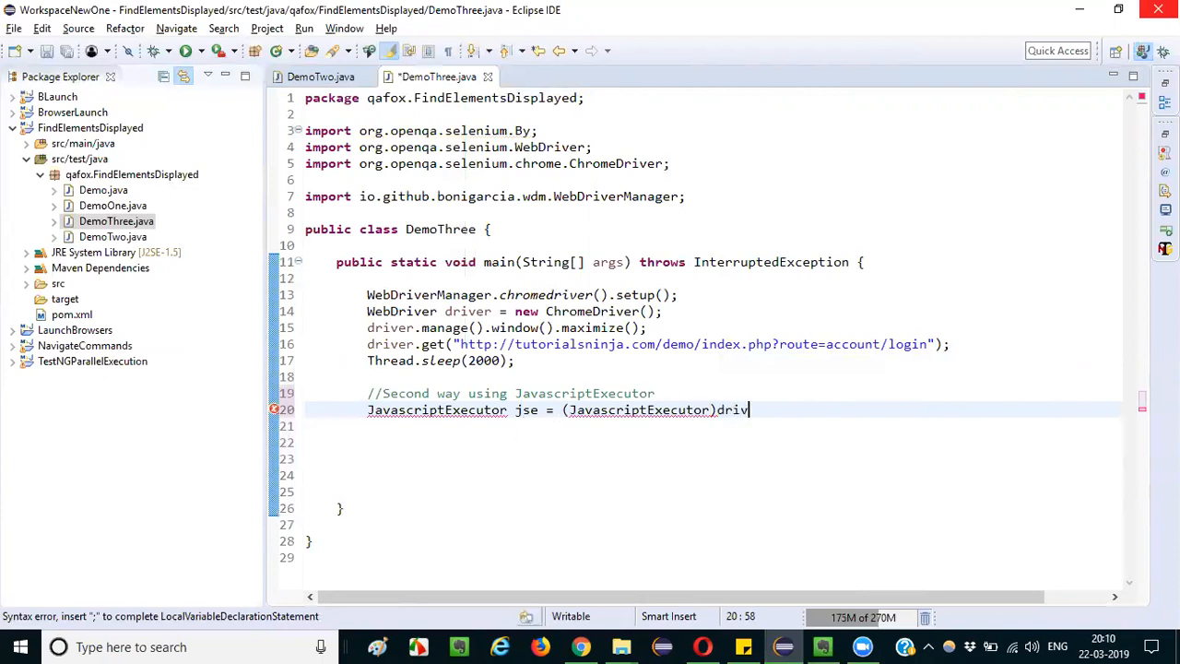
{"action": "type", "text": "er;"}
{"action": "left_click", "coordinate": [744, 426]}
{"action": "type", "text": "jse.executeScript(arg0, arg1)"}
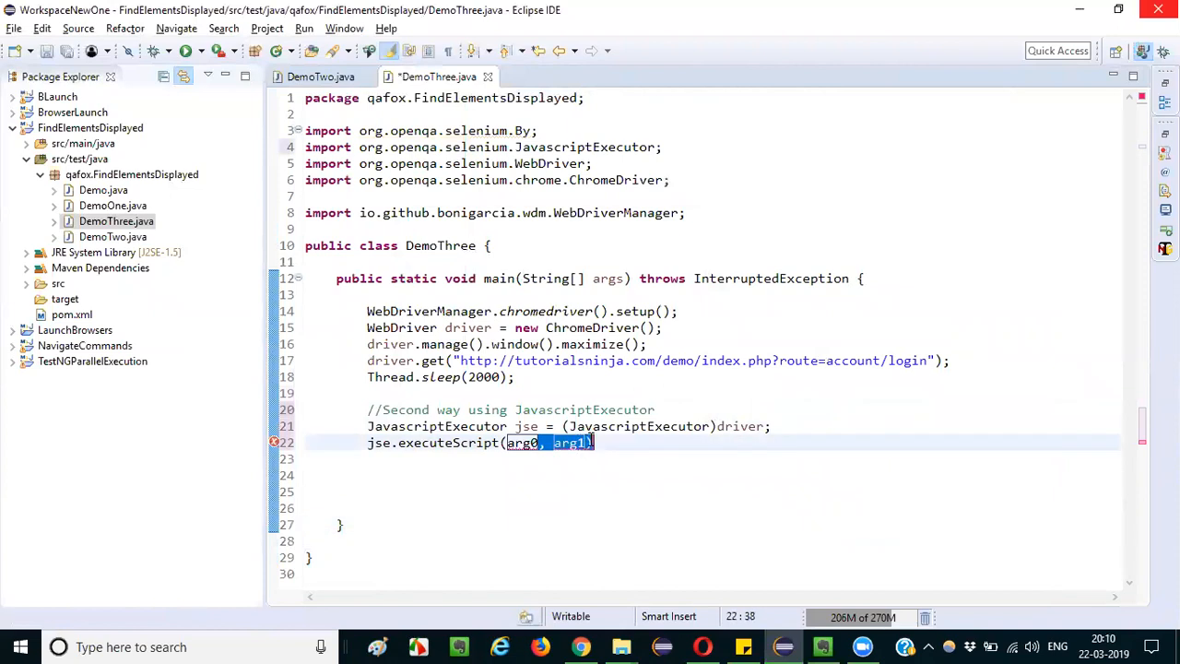
Make the executeScript argument "document.getElementById('')" and inspect the email field for its id.
{"action": "key", "text": "Delete"}
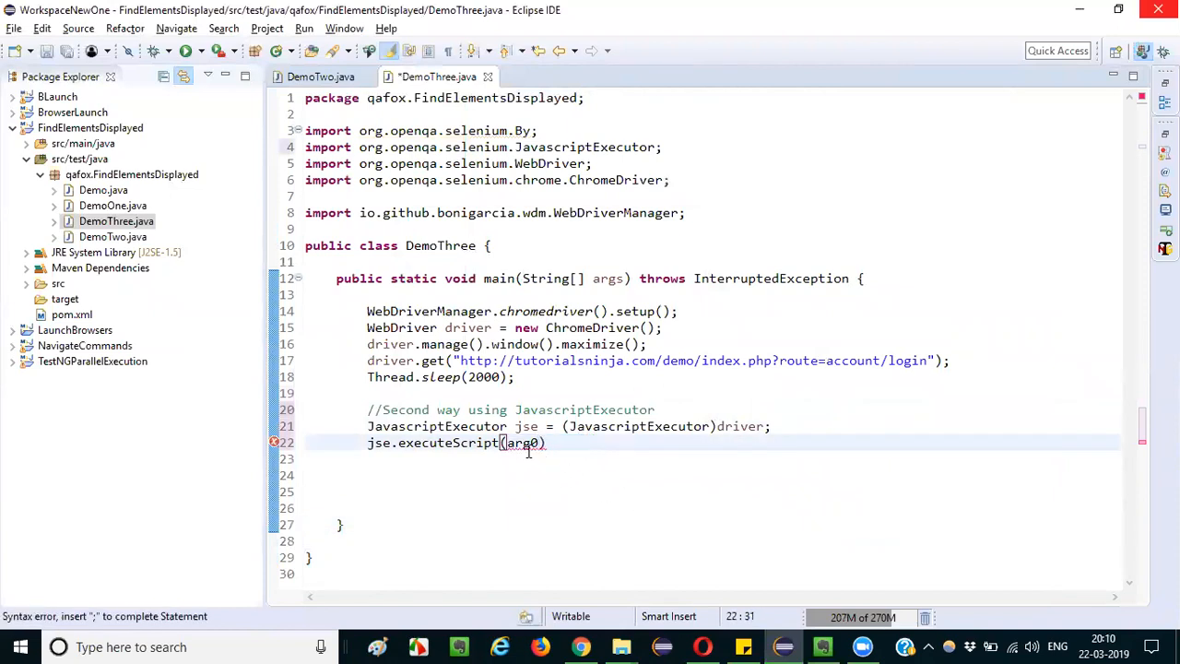
{"action": "type", "text": "\"\""}
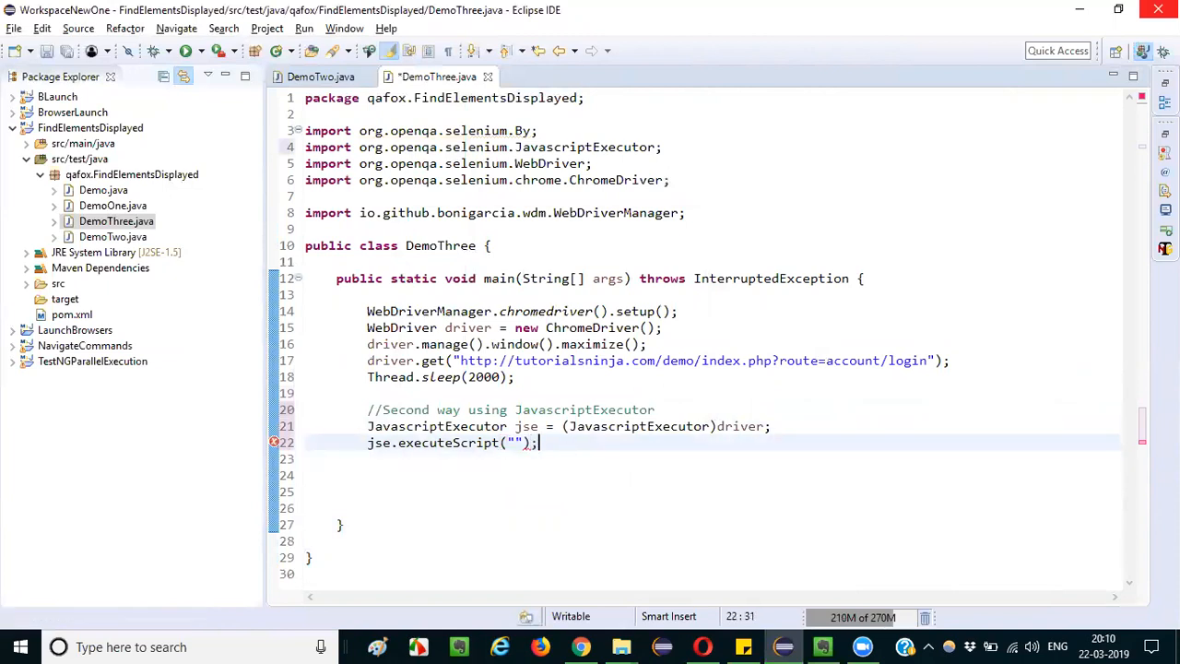
{"action": "left_click", "coordinate": [512, 442]}
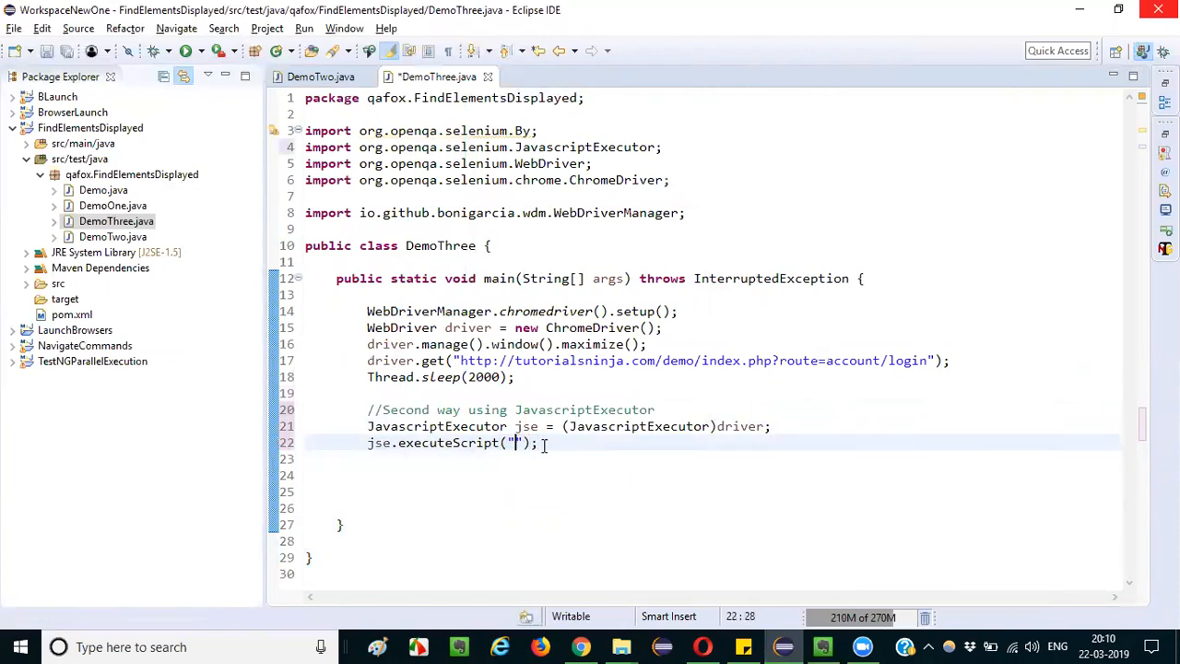
{"action": "type", "text": "document.ge"}
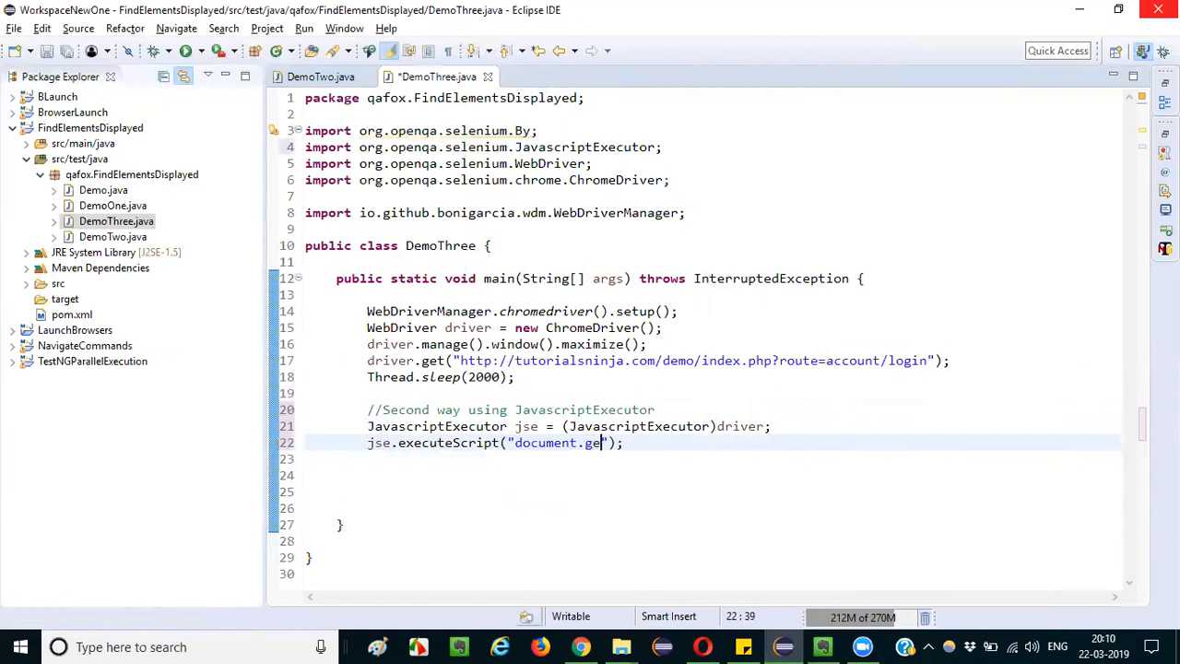
{"action": "type", "text": "tElementBy"}
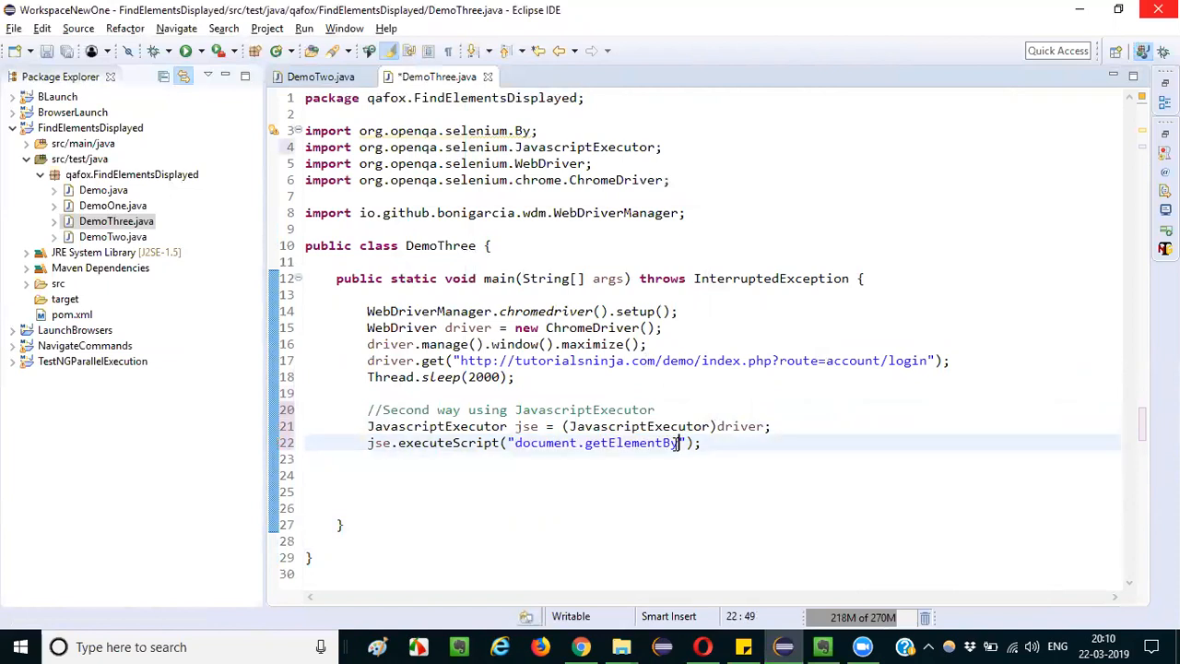
{"action": "type", "text": "Id"}
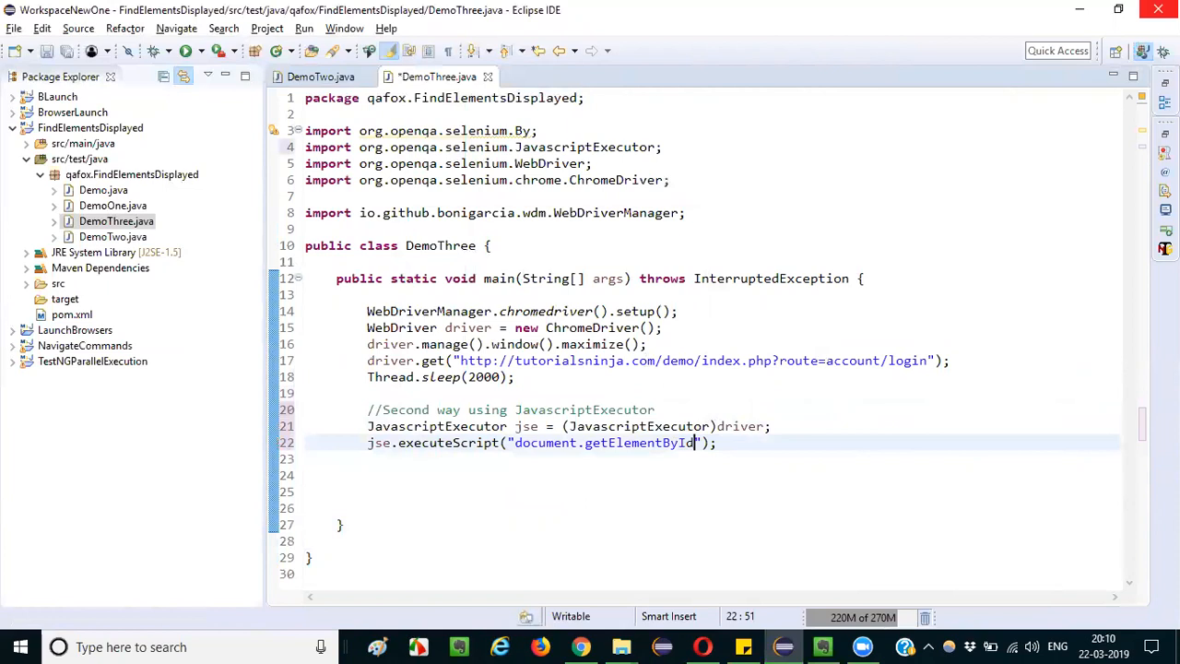
{"action": "type", "text": "()"}
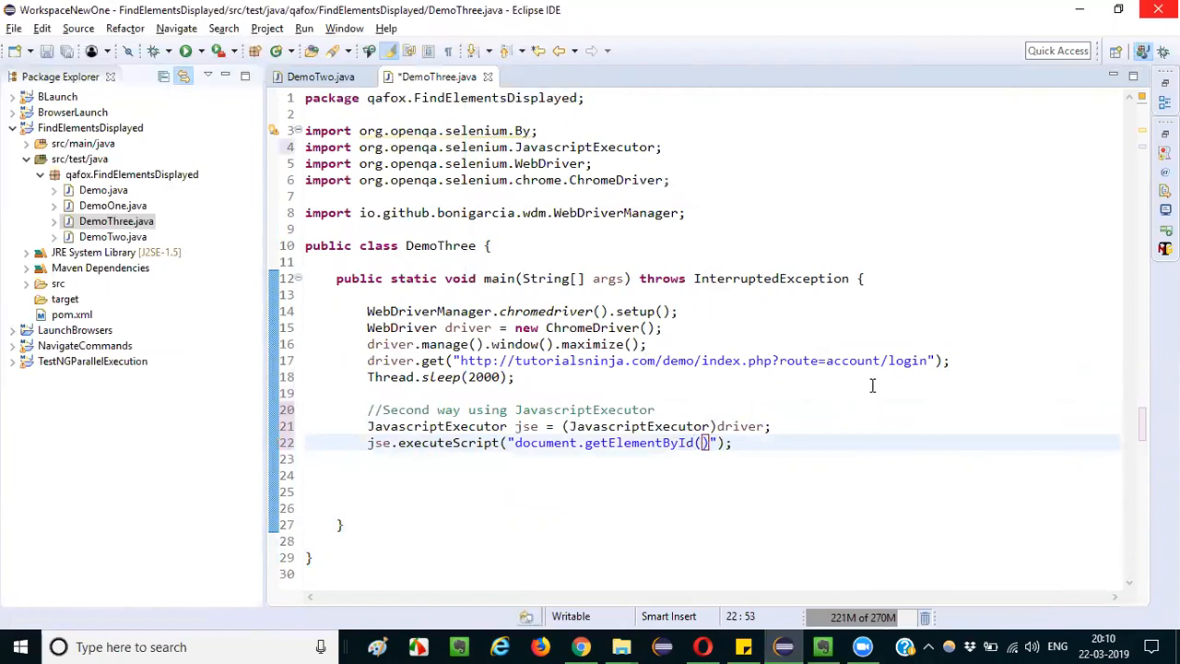
{"action": "type", "text": "'"}
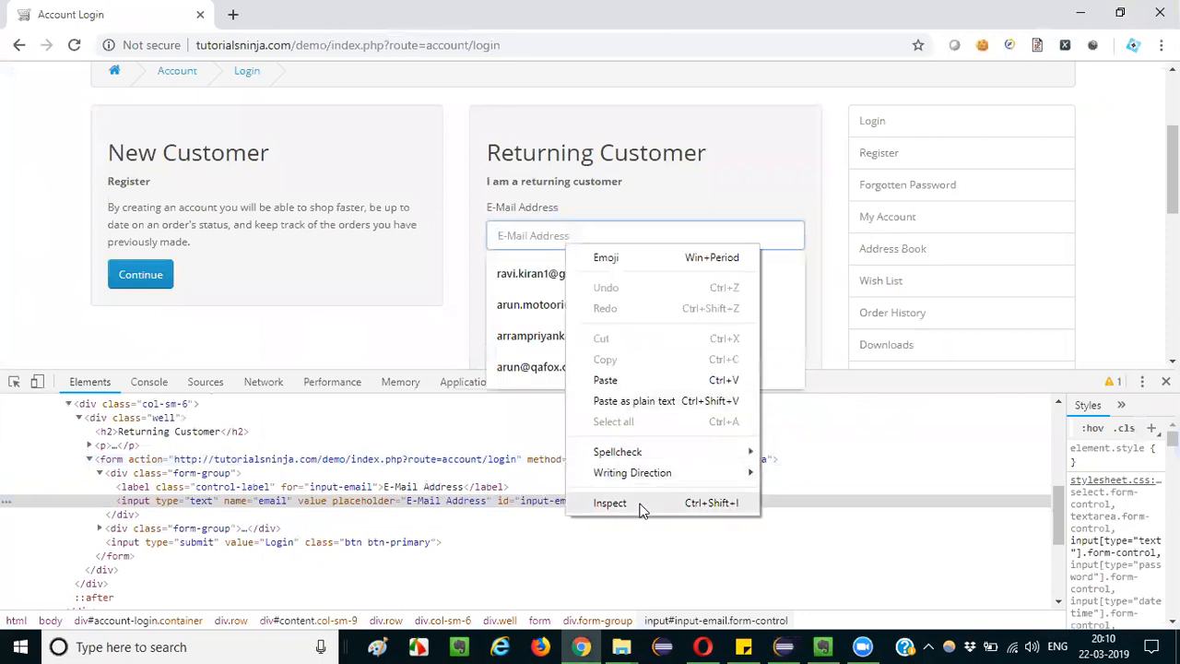
{"action": "left_click", "coordinate": [609, 502]}
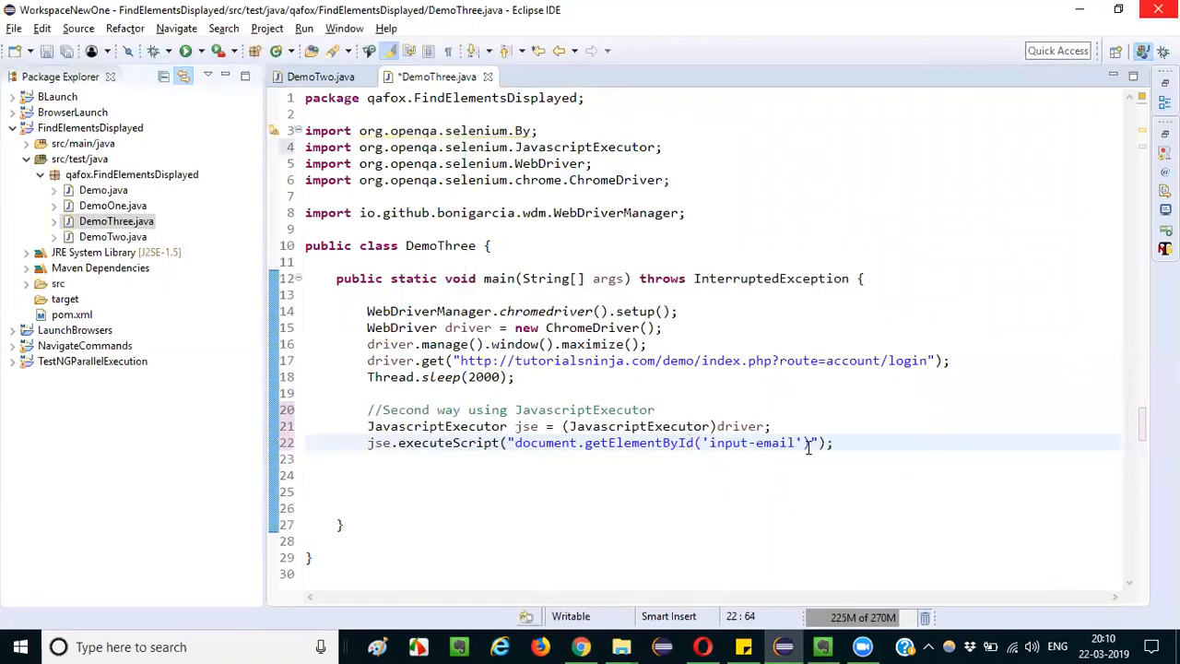
Append .setAttribute('value','QAFox') to the input-email script string.
{"action": "type", "text": ".set"}
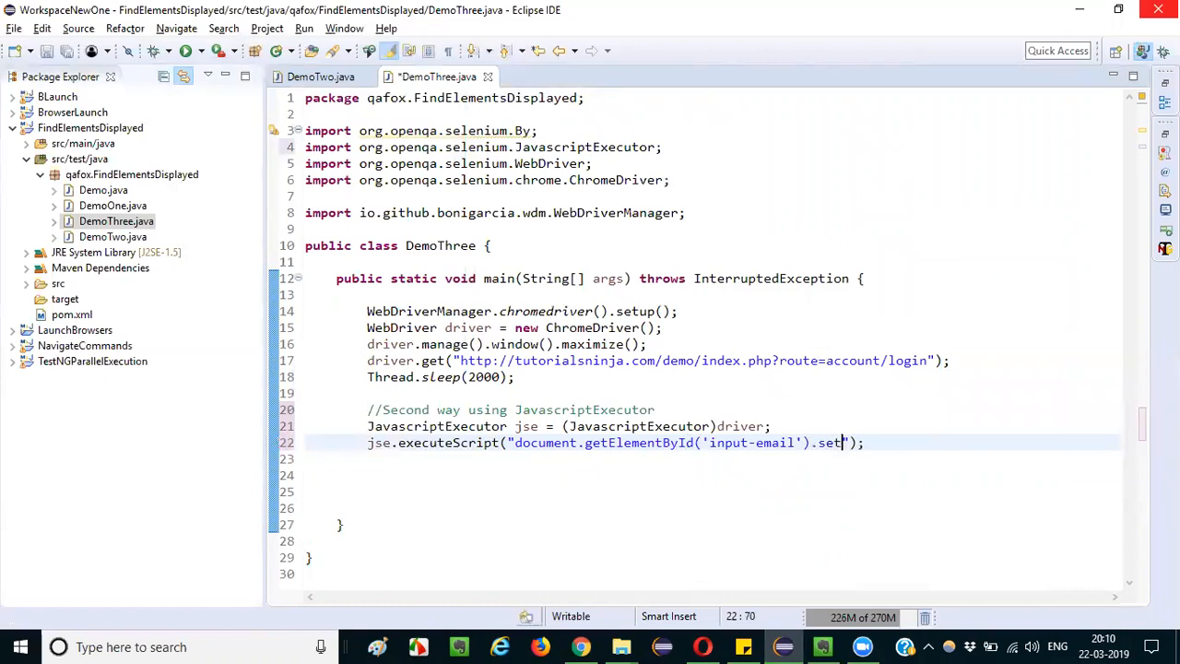
{"action": "type", "text": "Attribute("}
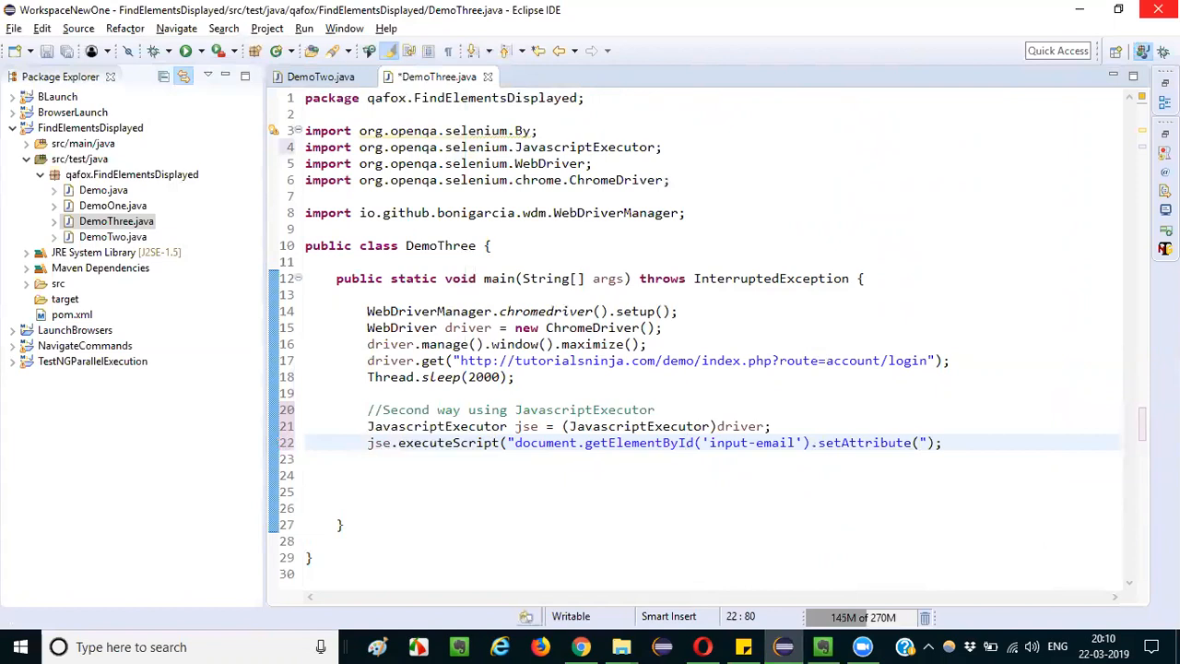
{"action": "double_click", "coordinate": [863, 442]}
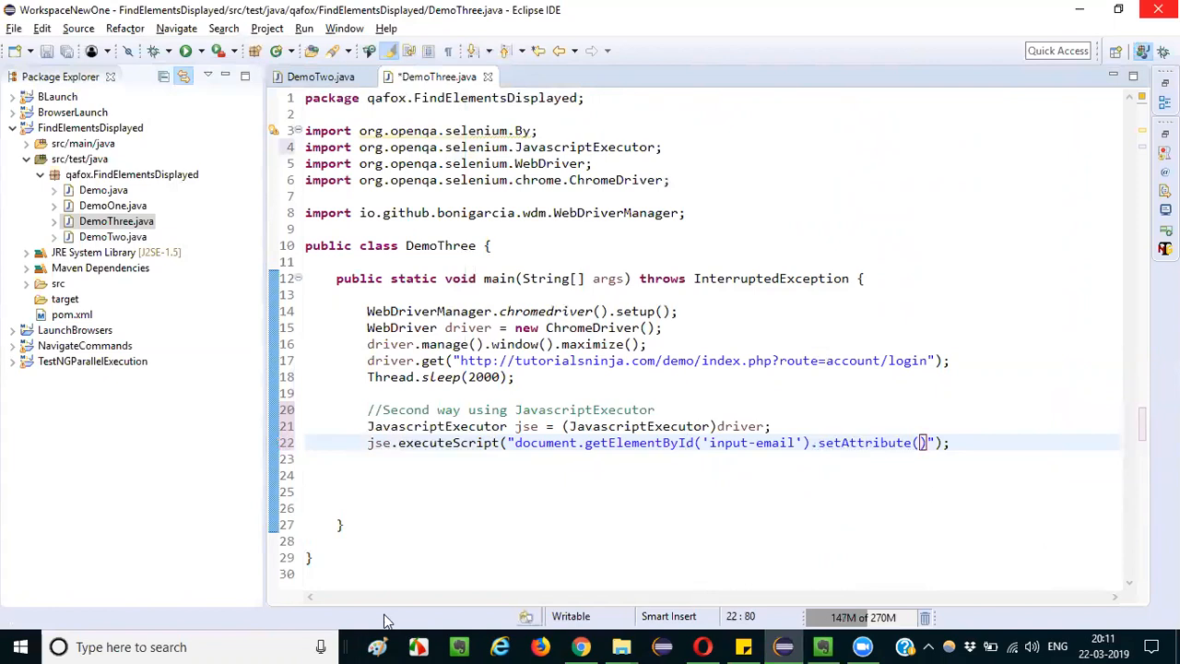
{"action": "type", "text": "'','"}
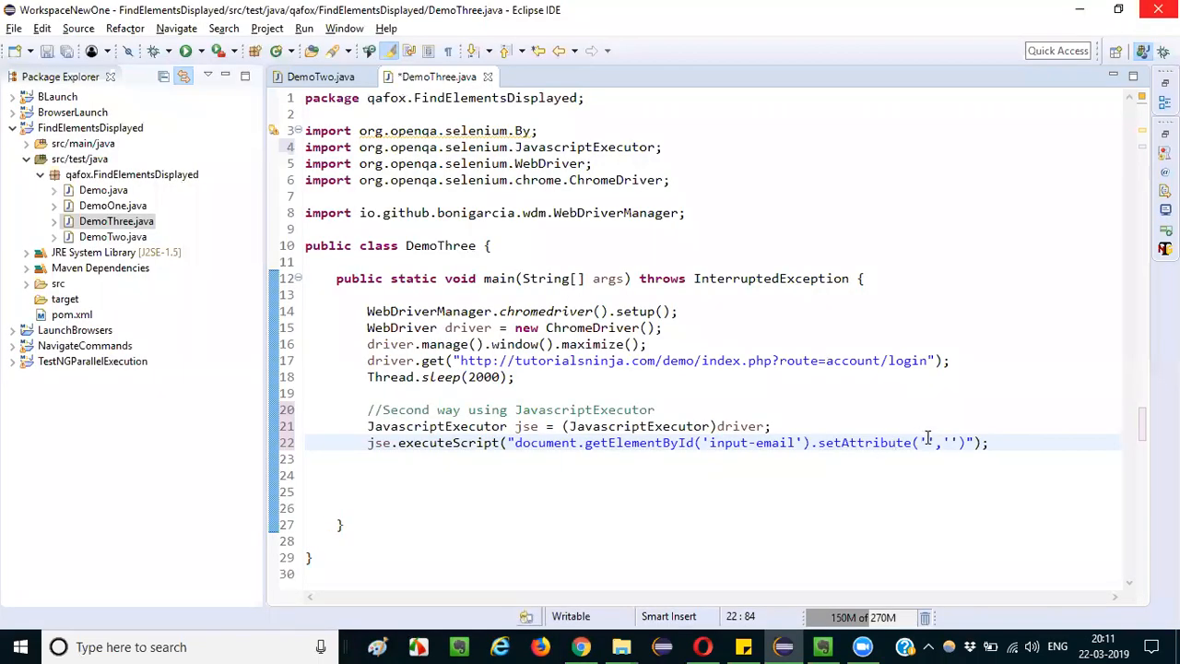
{"action": "type", "text": "value"}
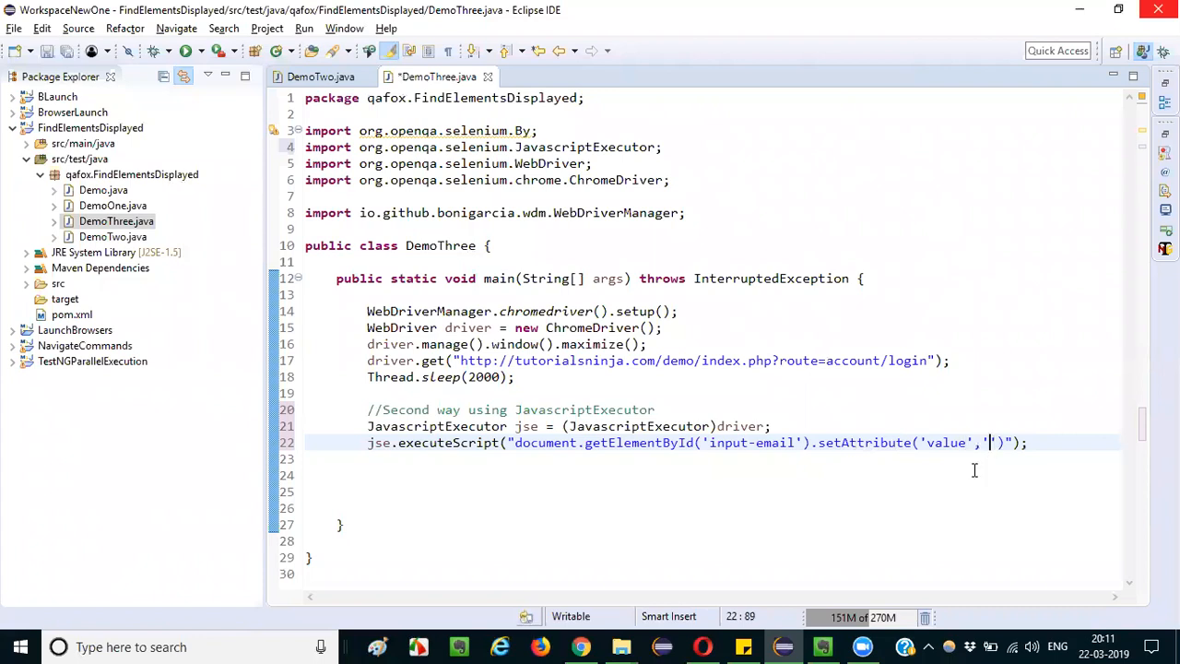
{"action": "mouse_move", "coordinate": [923, 484]}
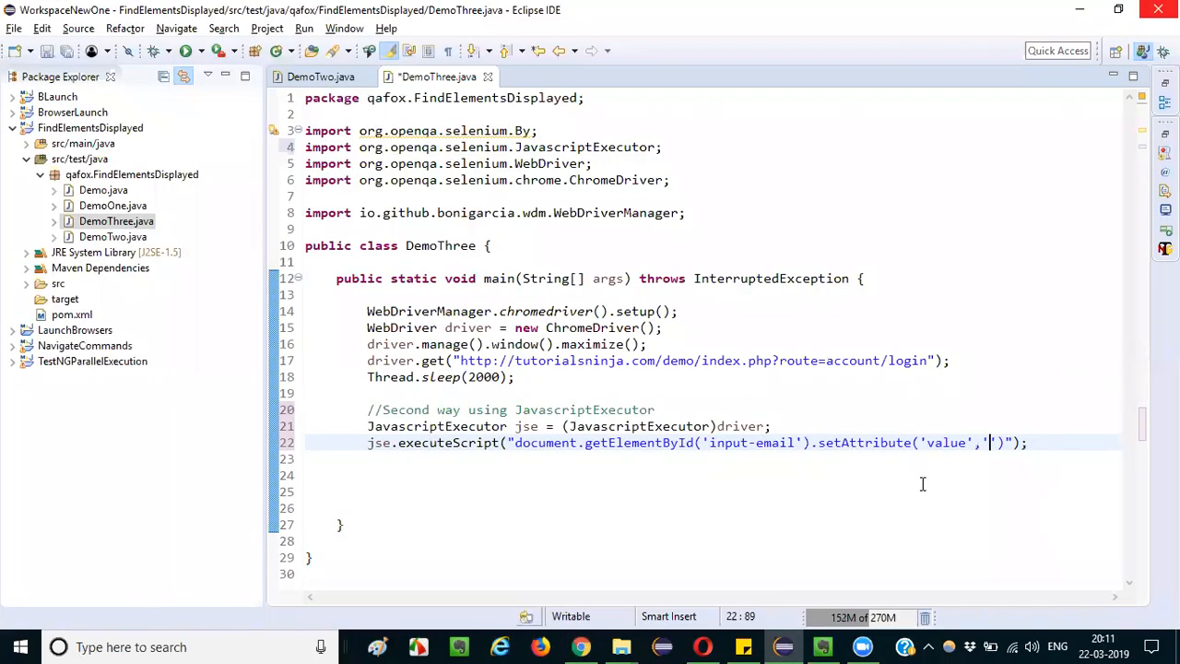
{"action": "type", "text": "QAF"}
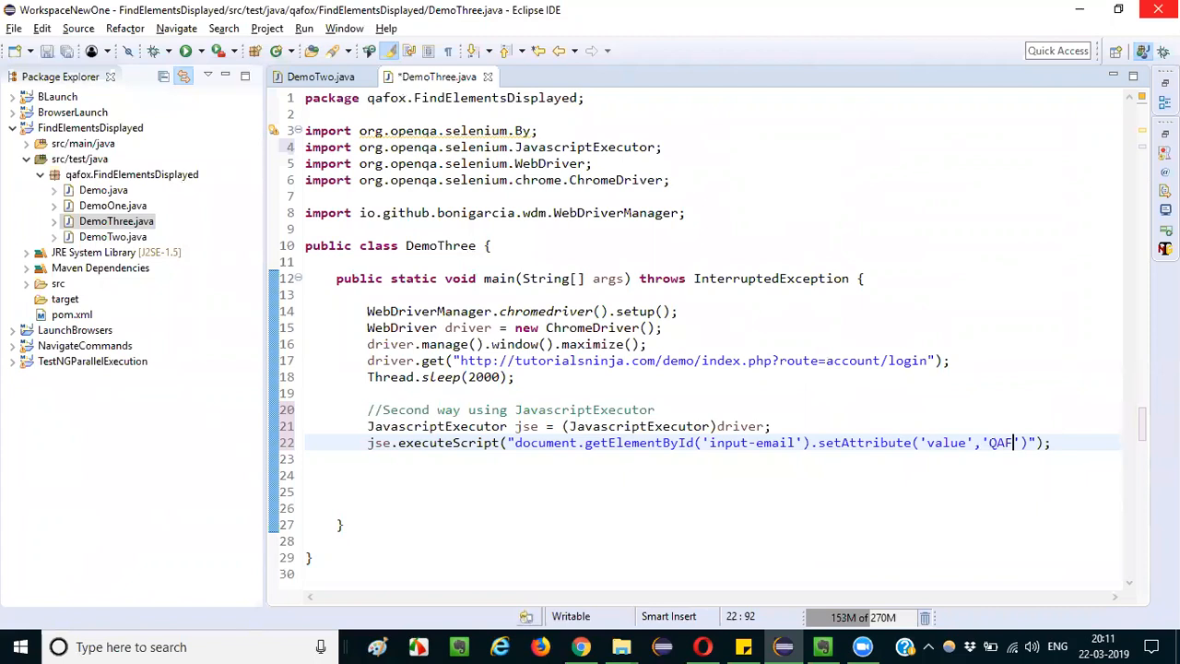
{"action": "type", "text": "ox"}
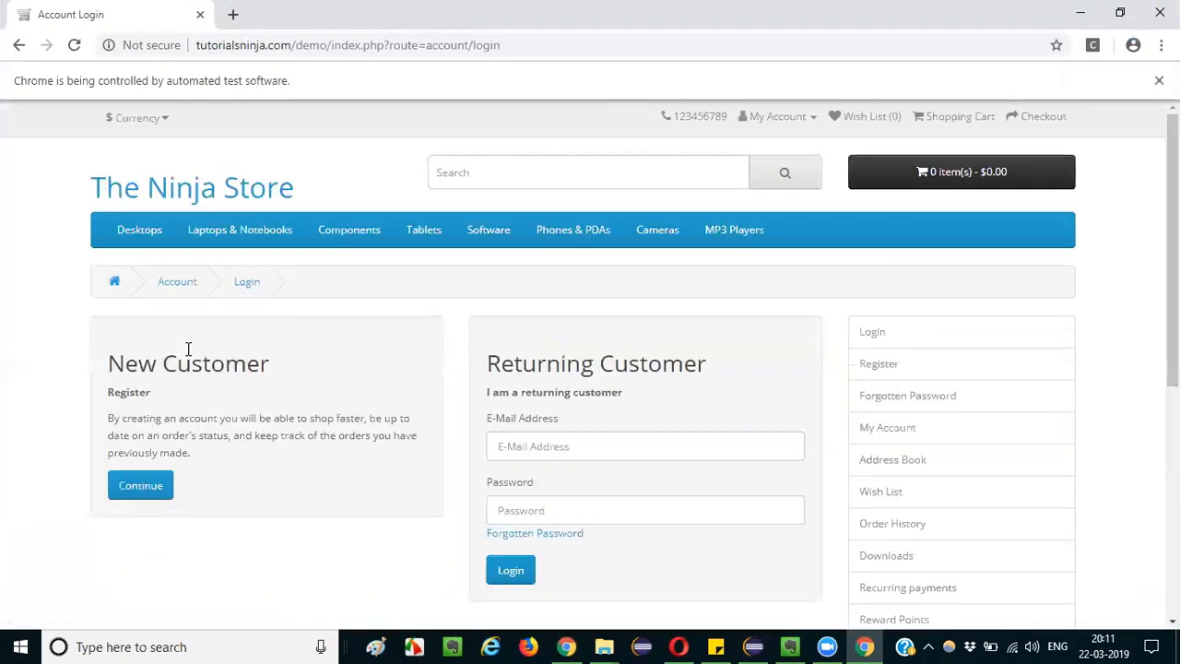
Run DemoThree so the JavascriptExecutor sets QAFox in the email field, then return to the code.
{"action": "type", "text": "QAFox"}
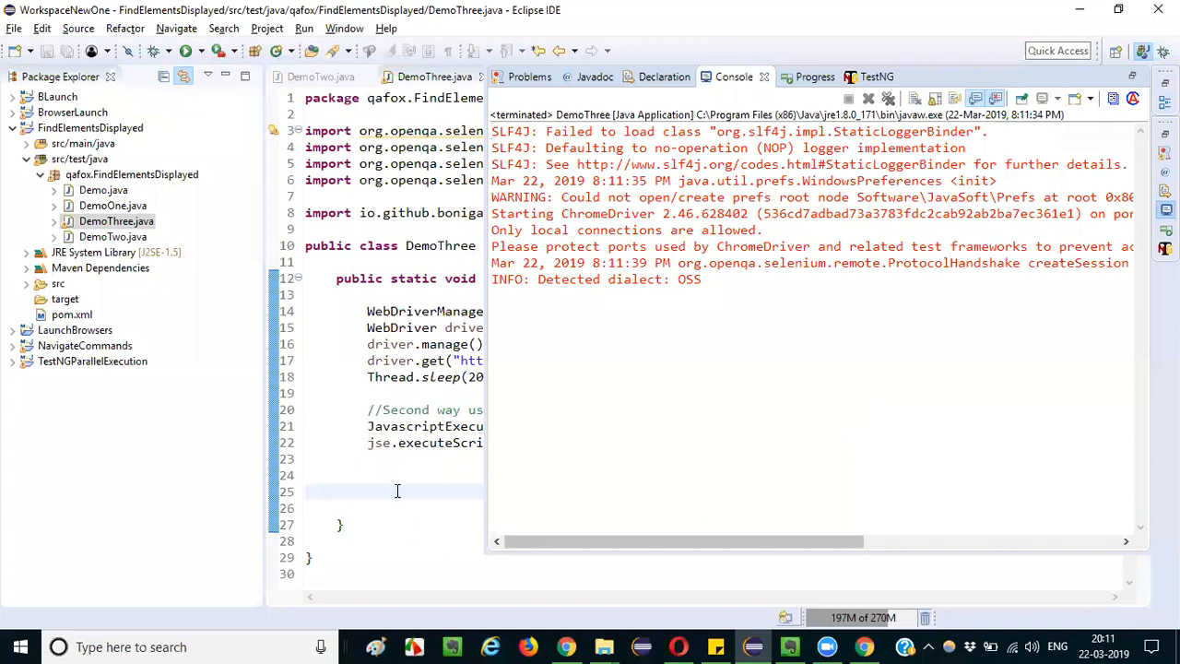
{"action": "left_click", "coordinate": [789, 645]}
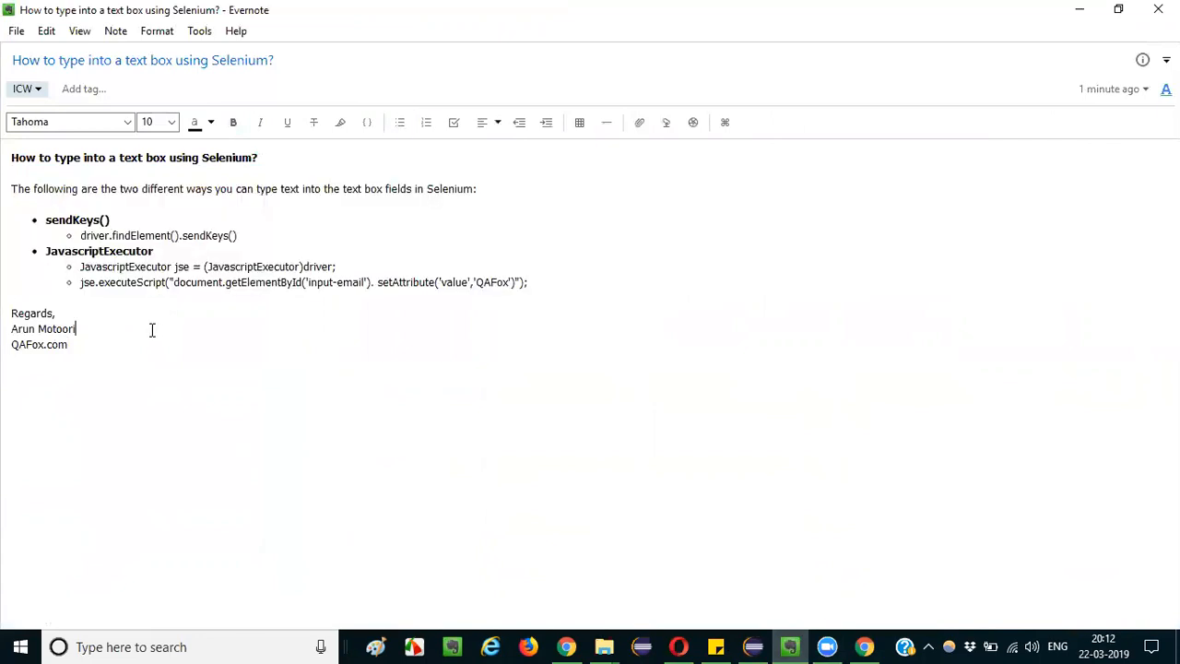
{"action": "mouse_move", "coordinate": [609, 122]}
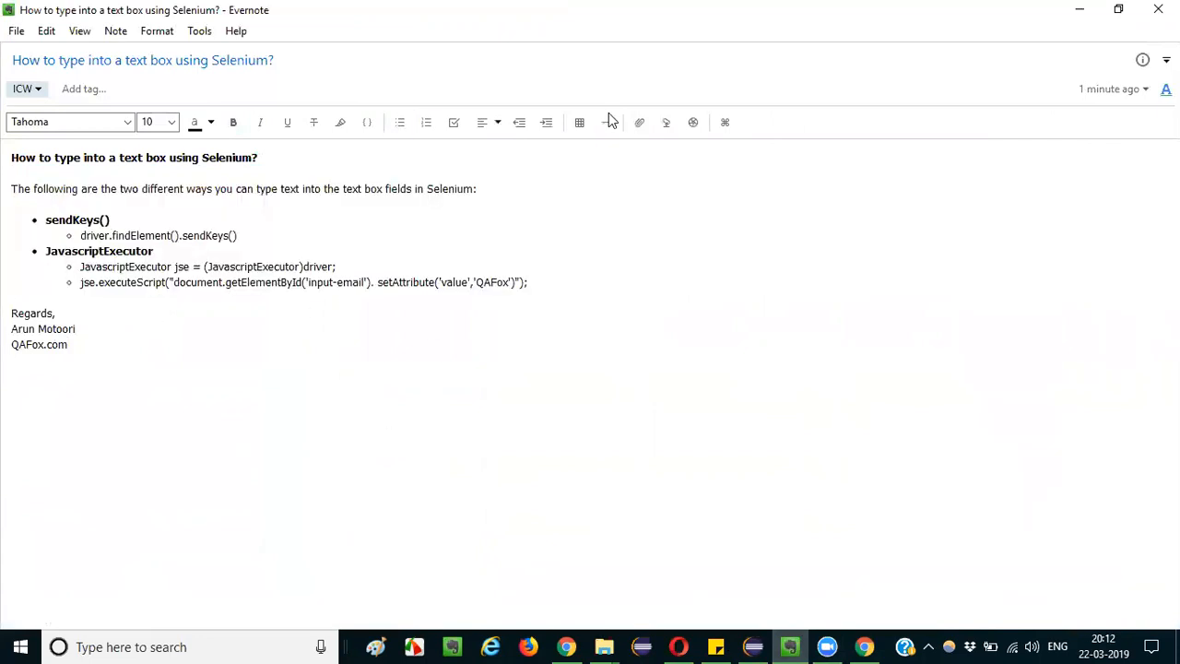